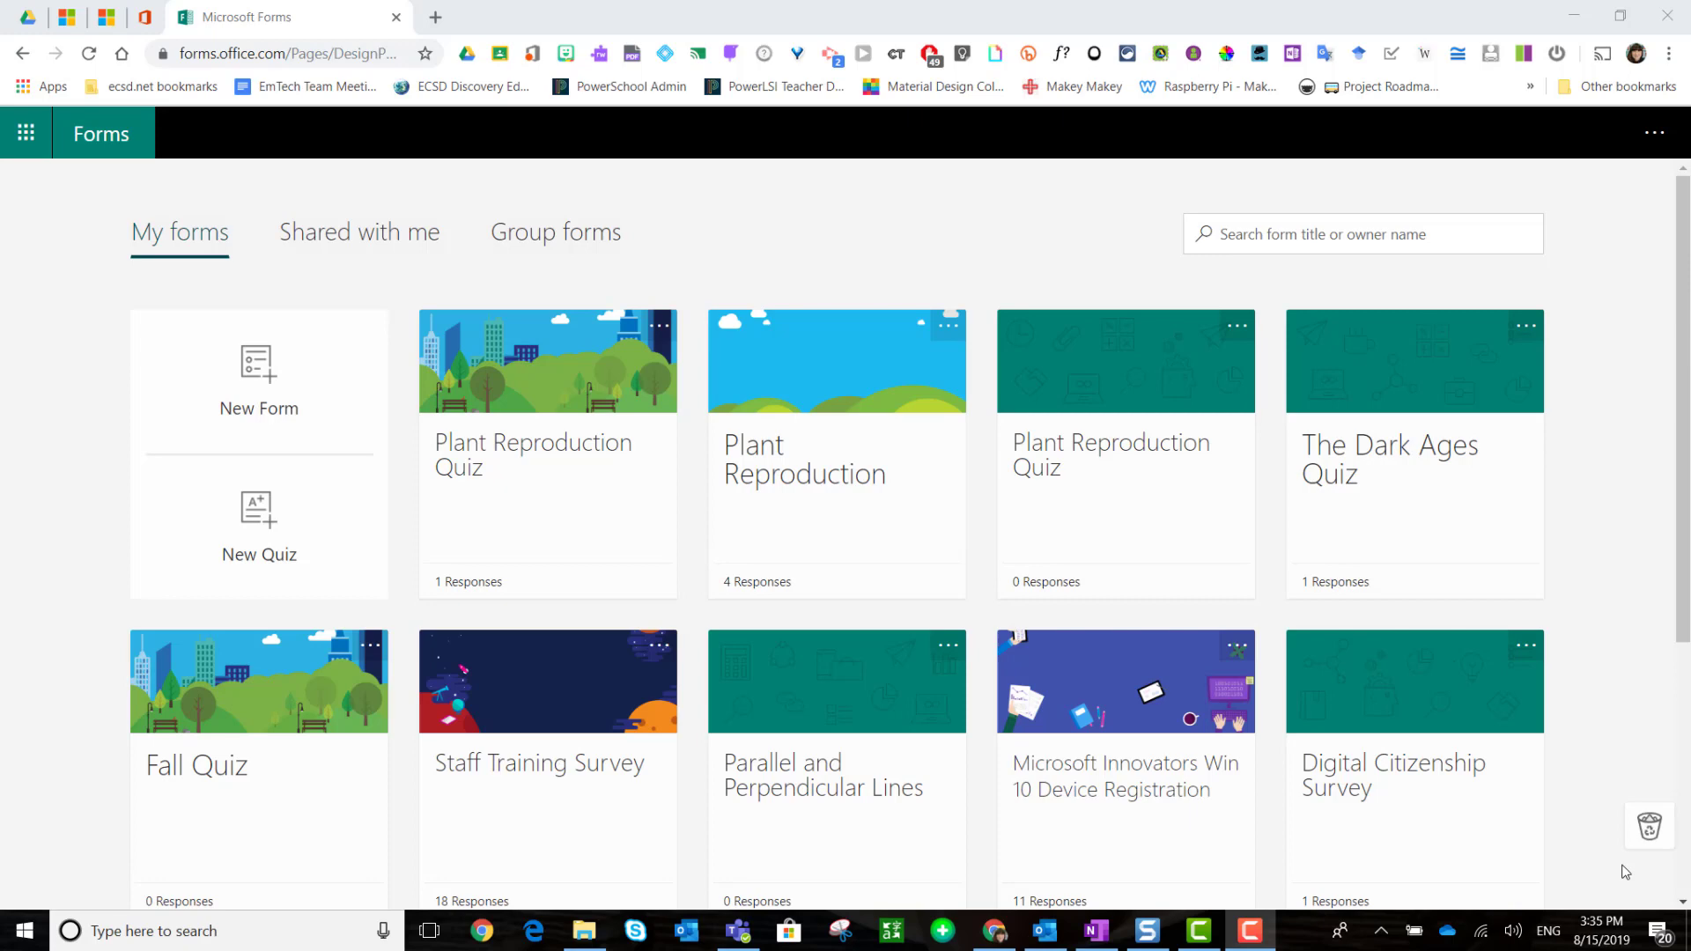
mouse_move(712, 724)
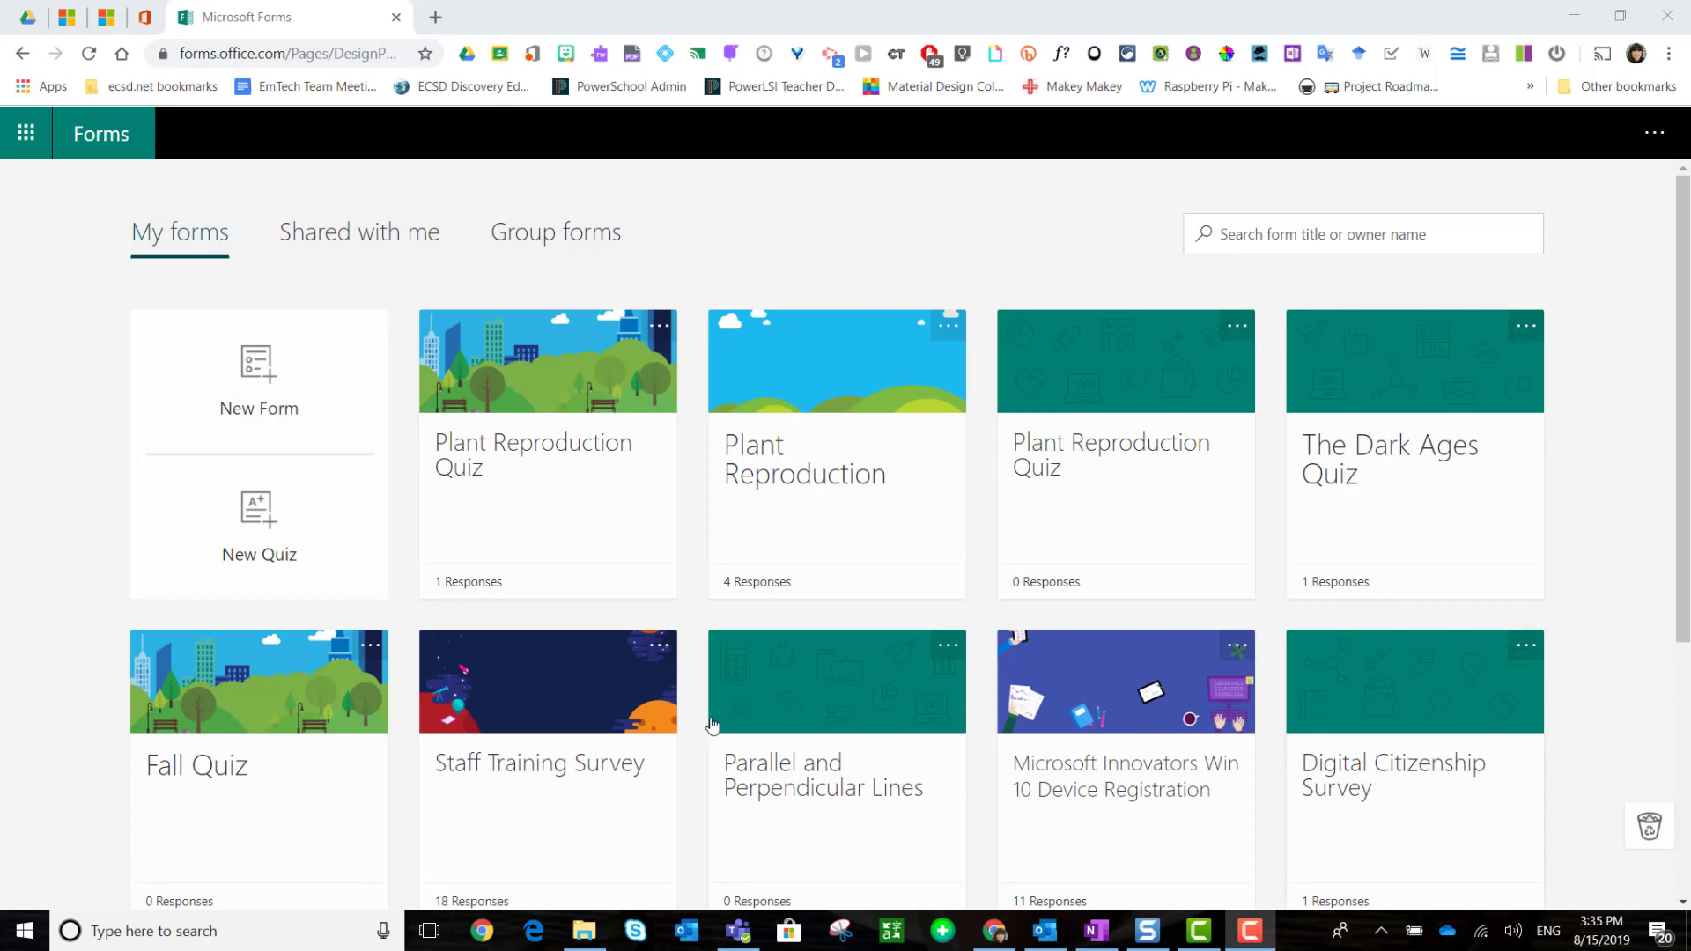
mouse_move(270, 537)
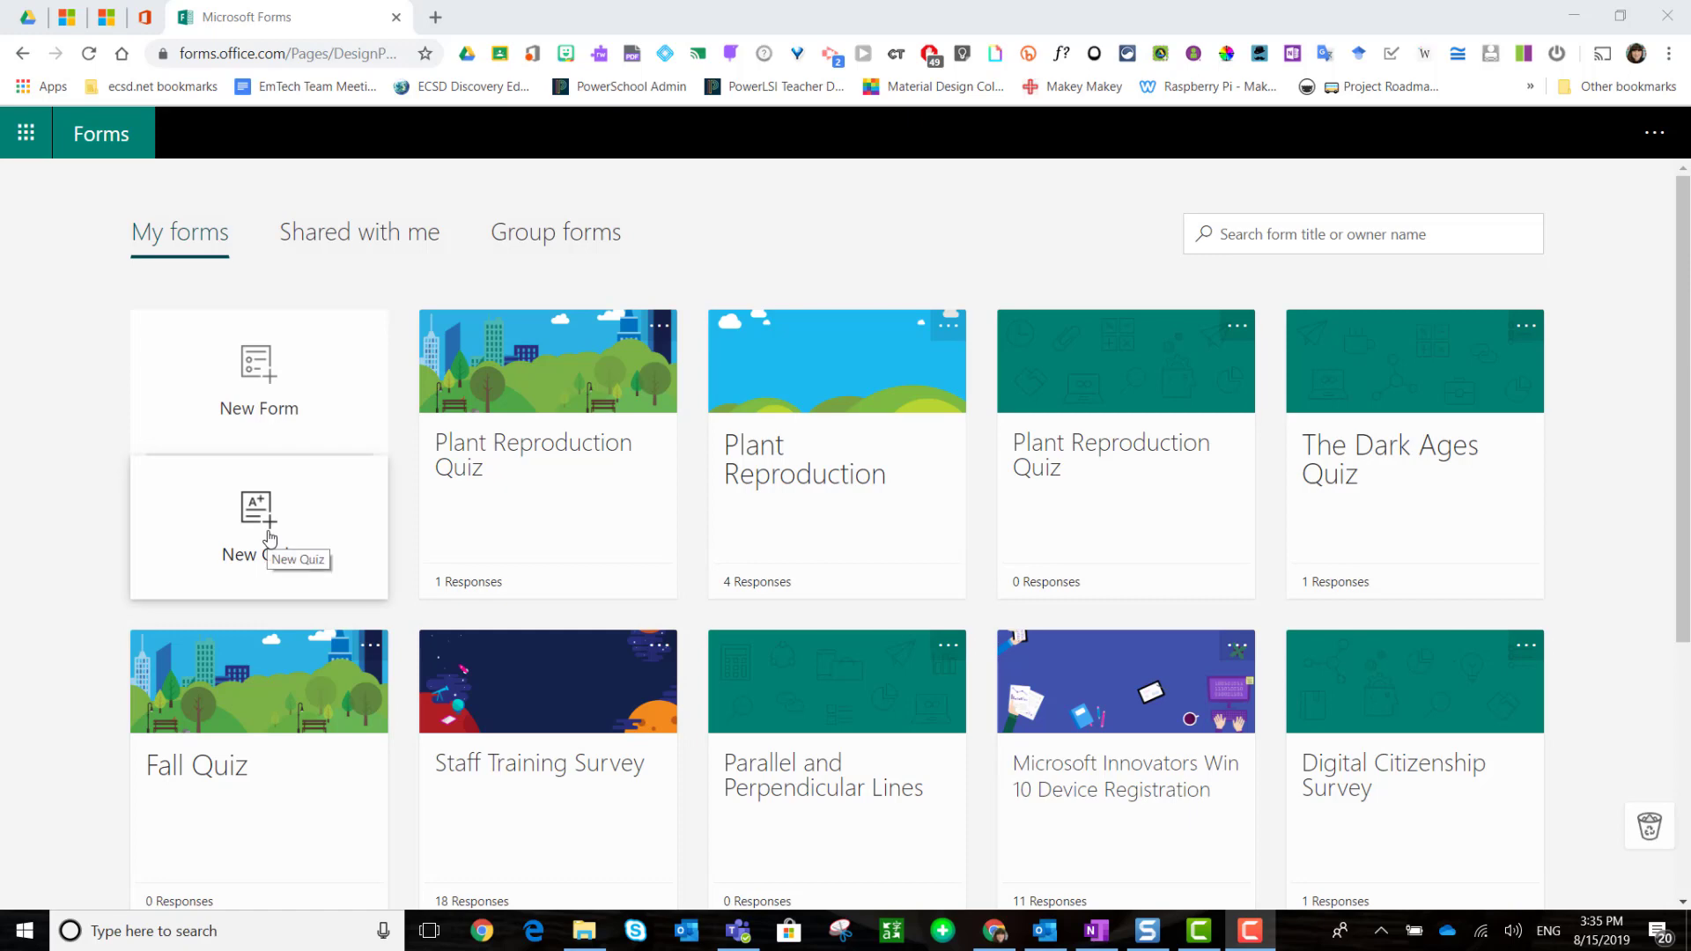
Step: Create a new quiz titled 'Math Test Chapter 4' and start adding its first question
click(258, 528)
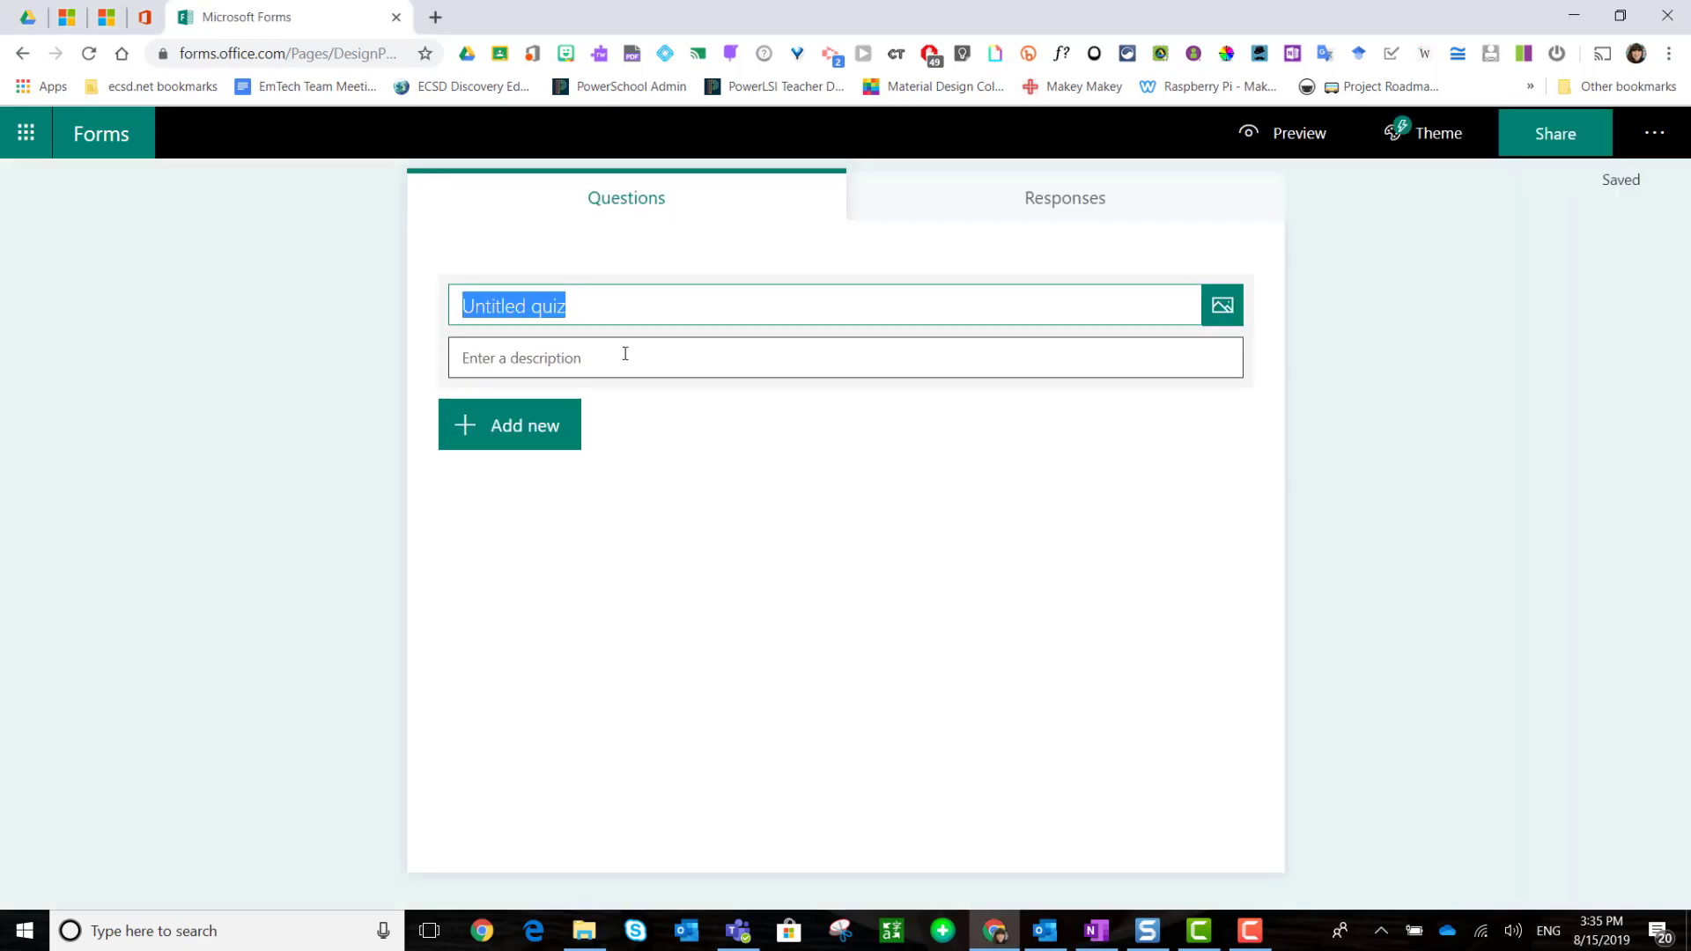
text(Math Test Chapter 4)
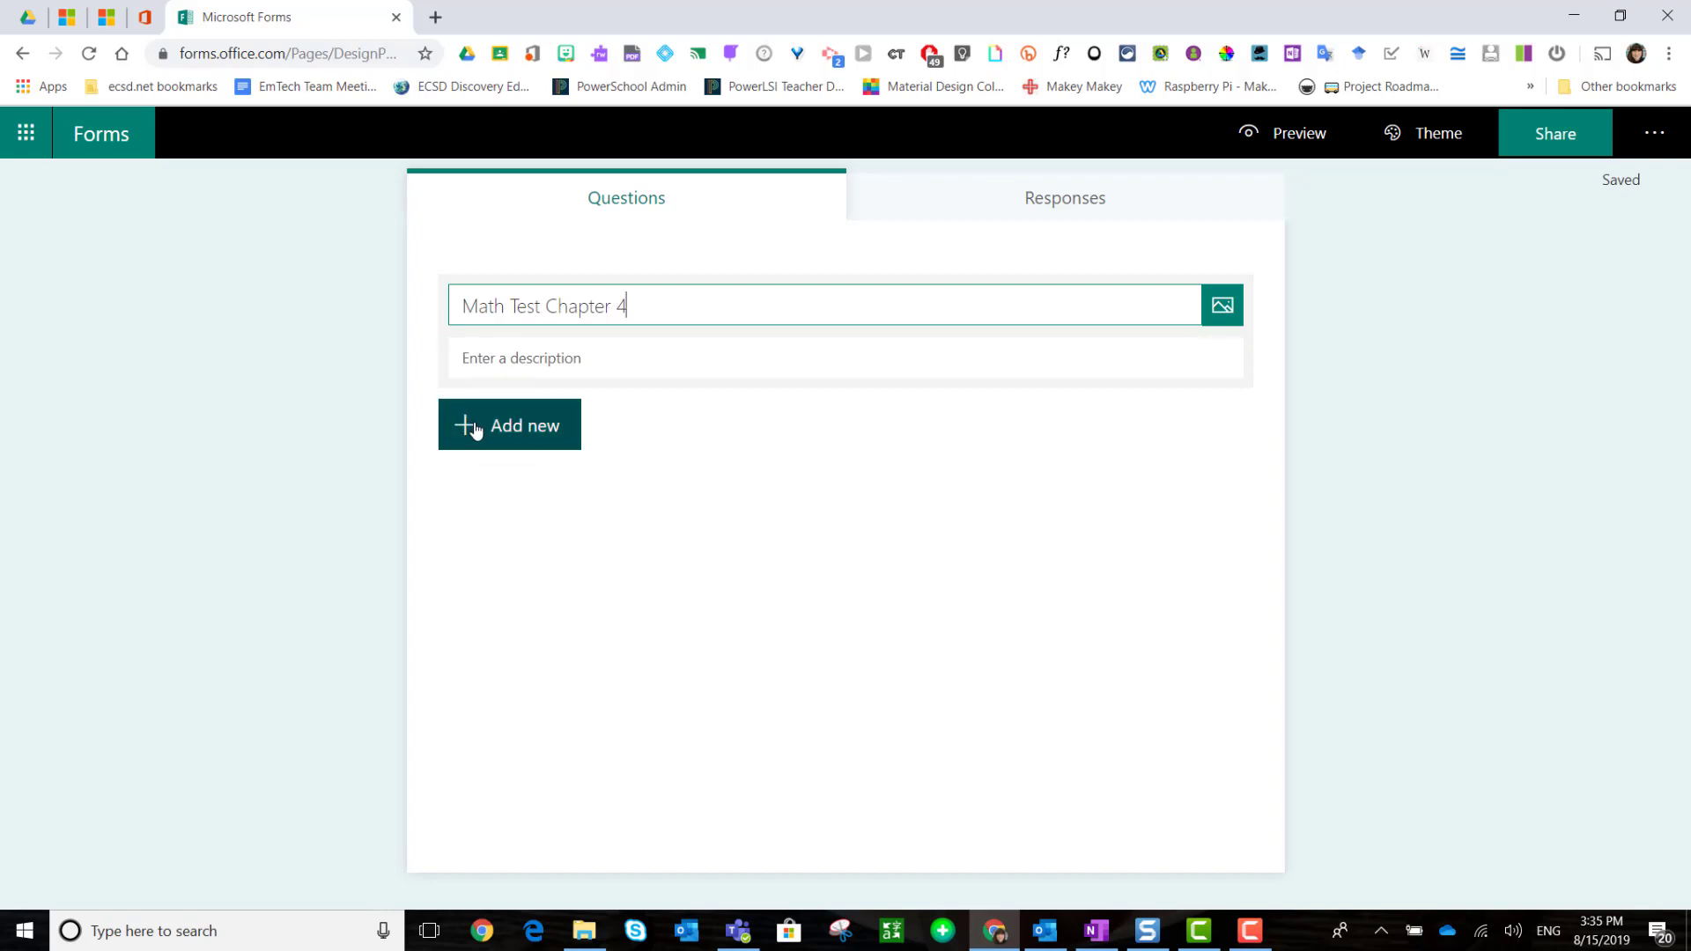
click(508, 423)
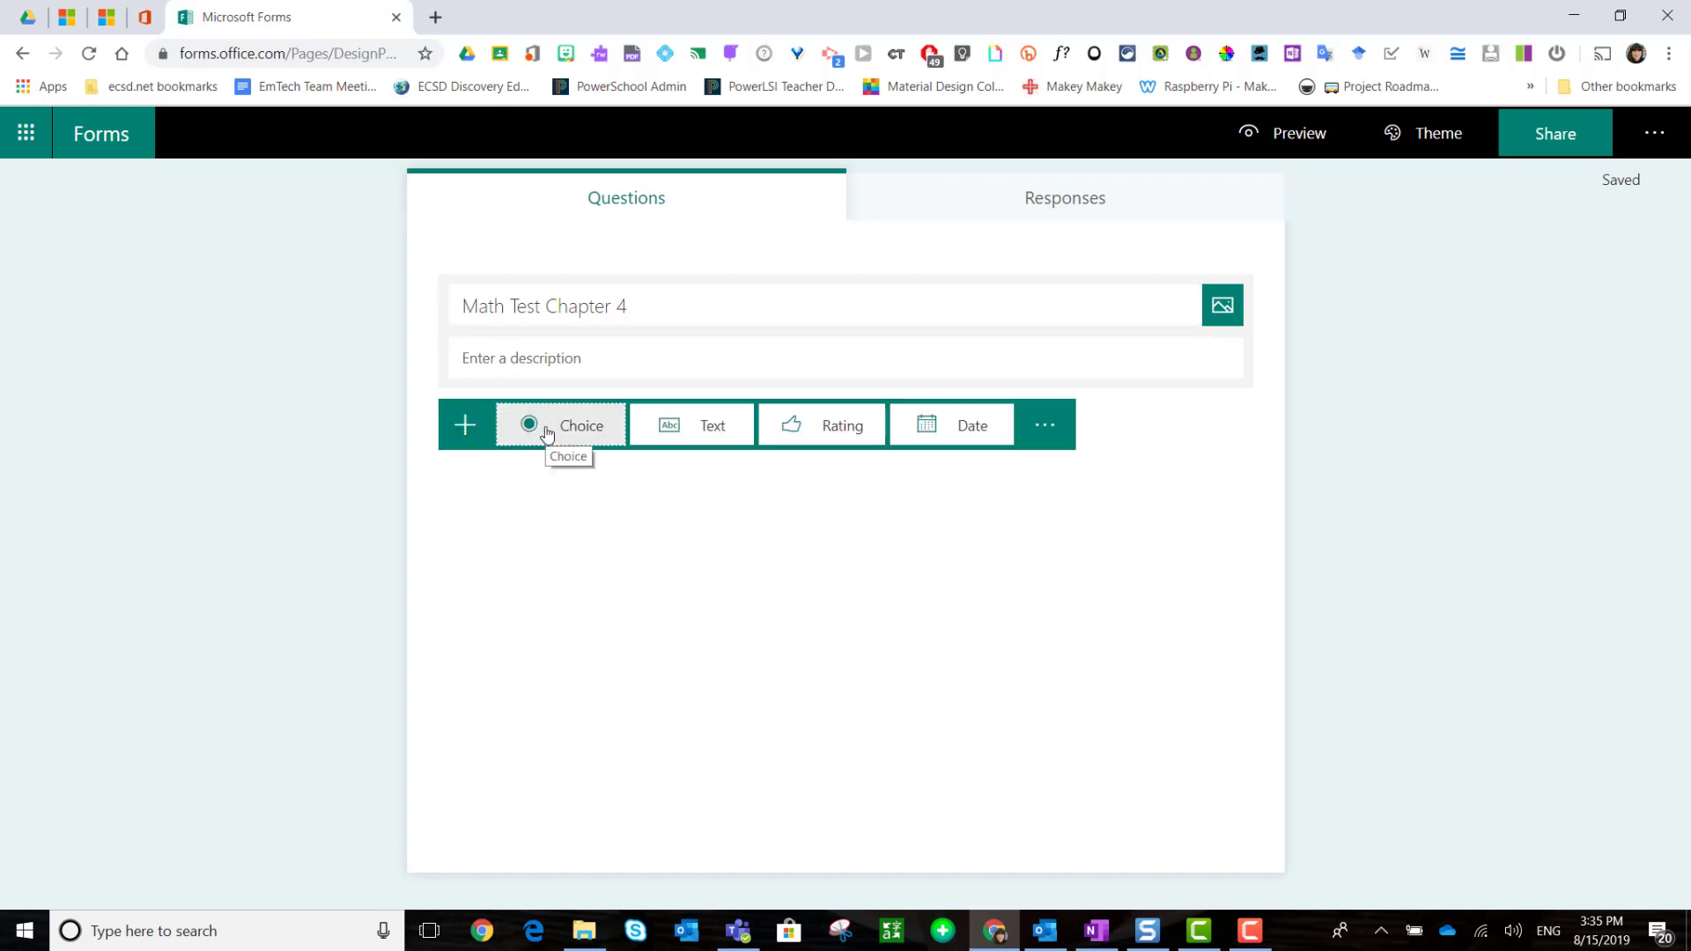
Step: Add a Choice question and switch it to Math mode for equation-based entry
click(560, 423)
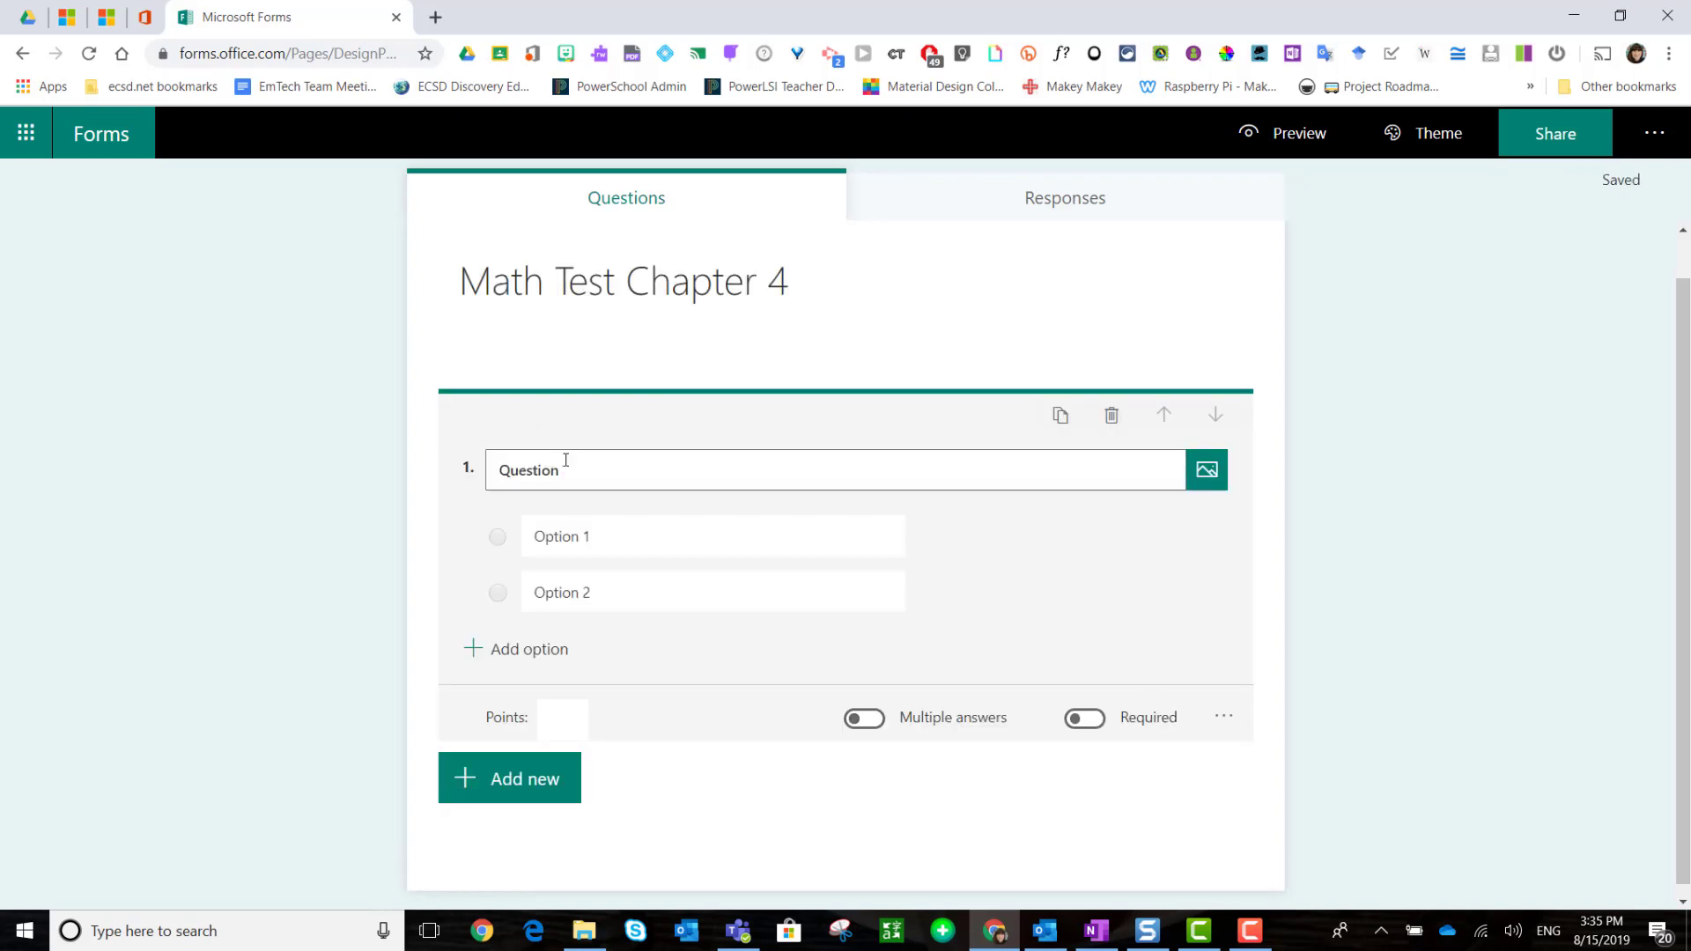
mouse_move(1223, 717)
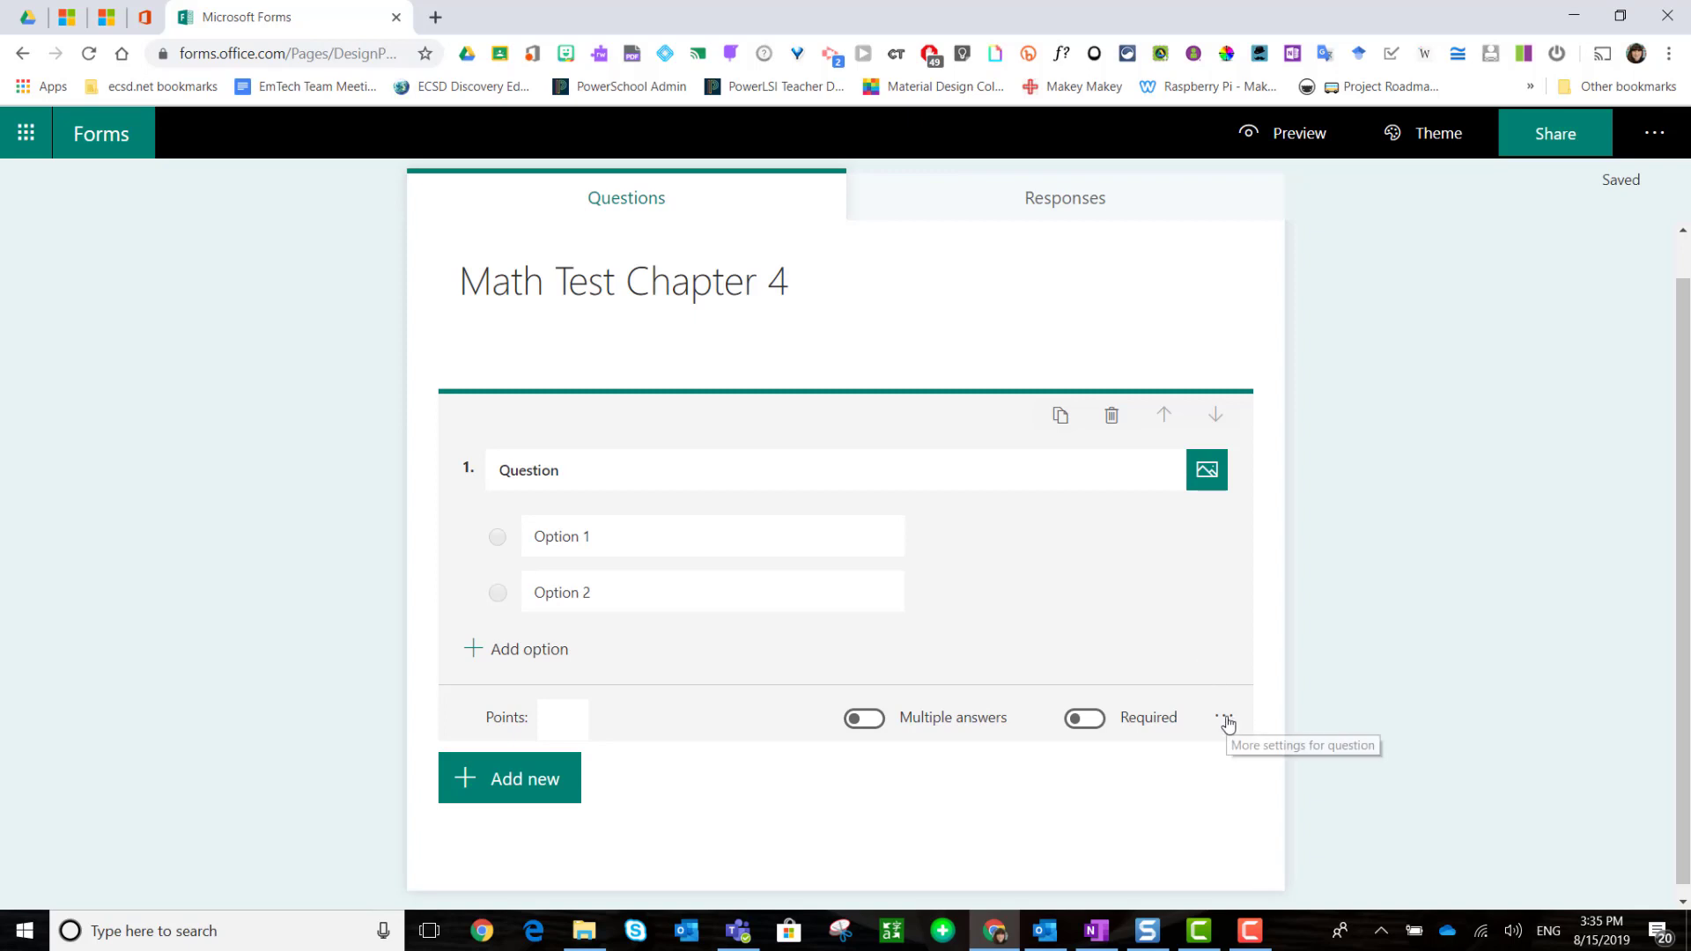
mouse_move(1226, 722)
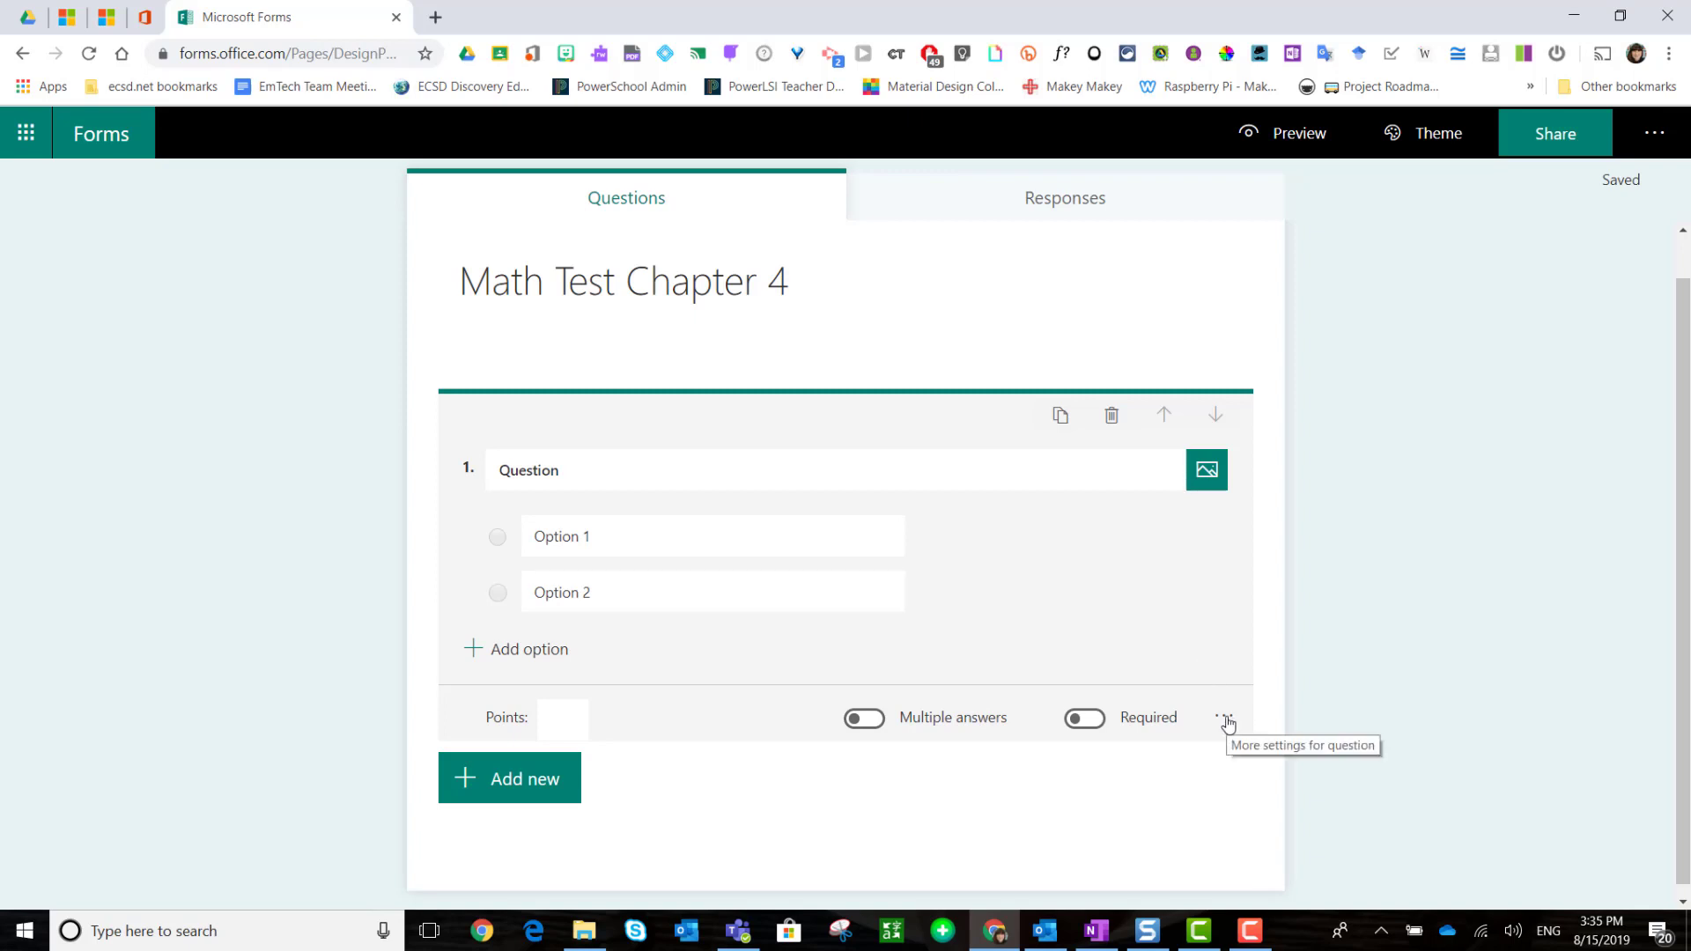
click(1226, 720)
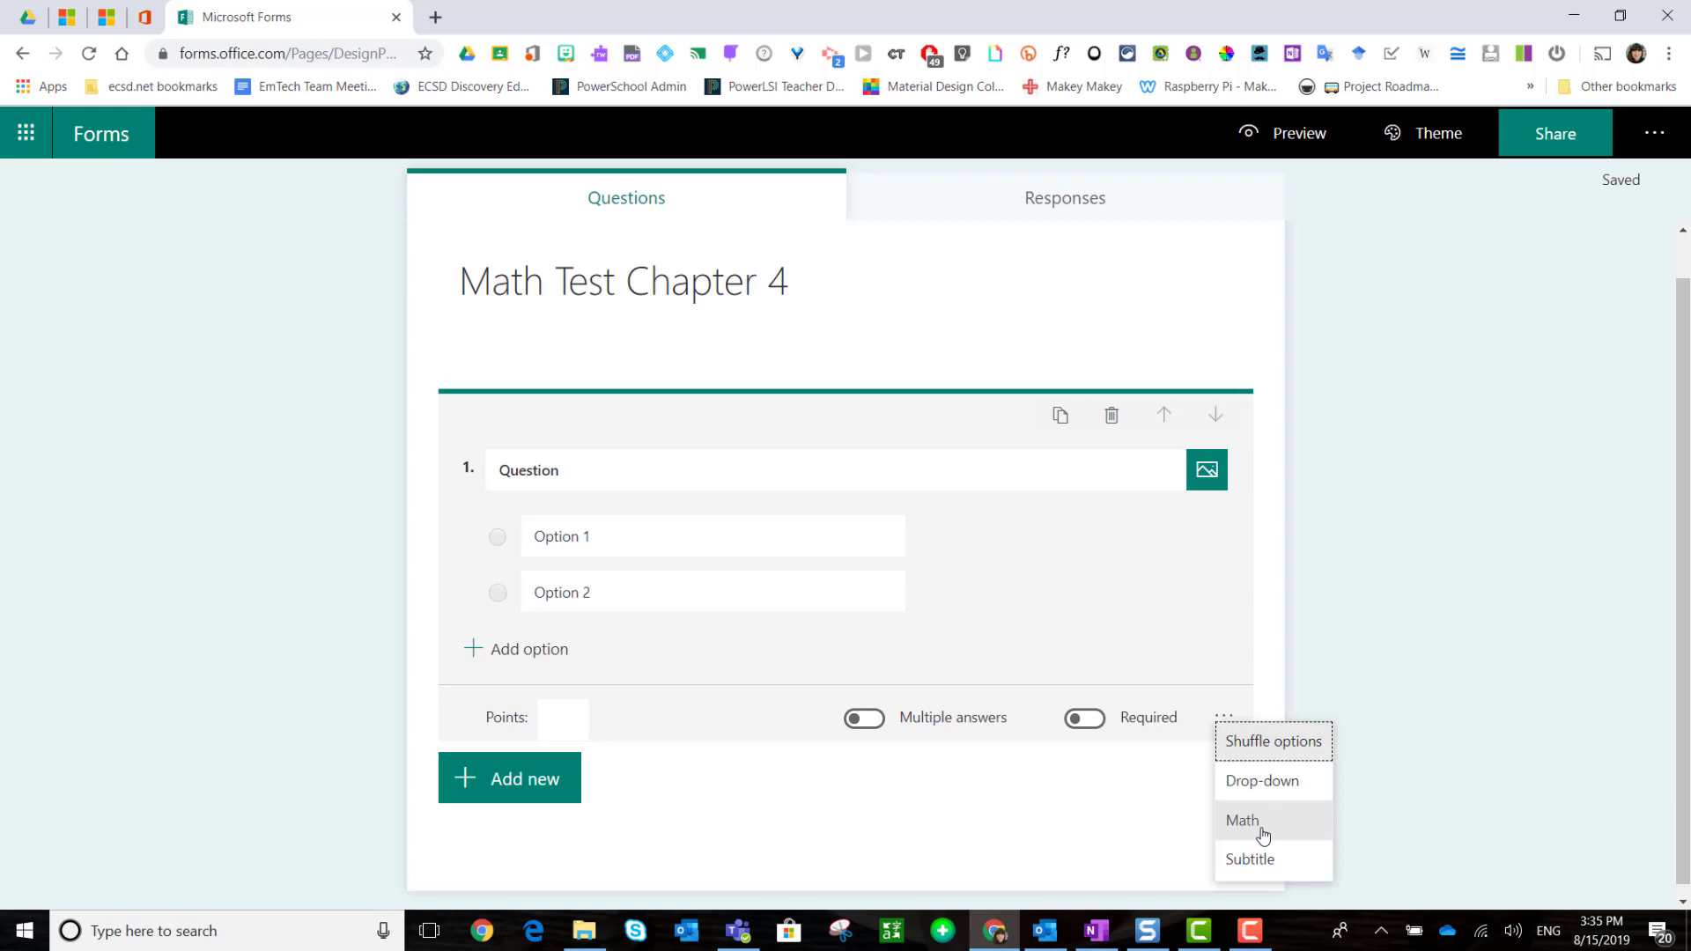
click(1241, 820)
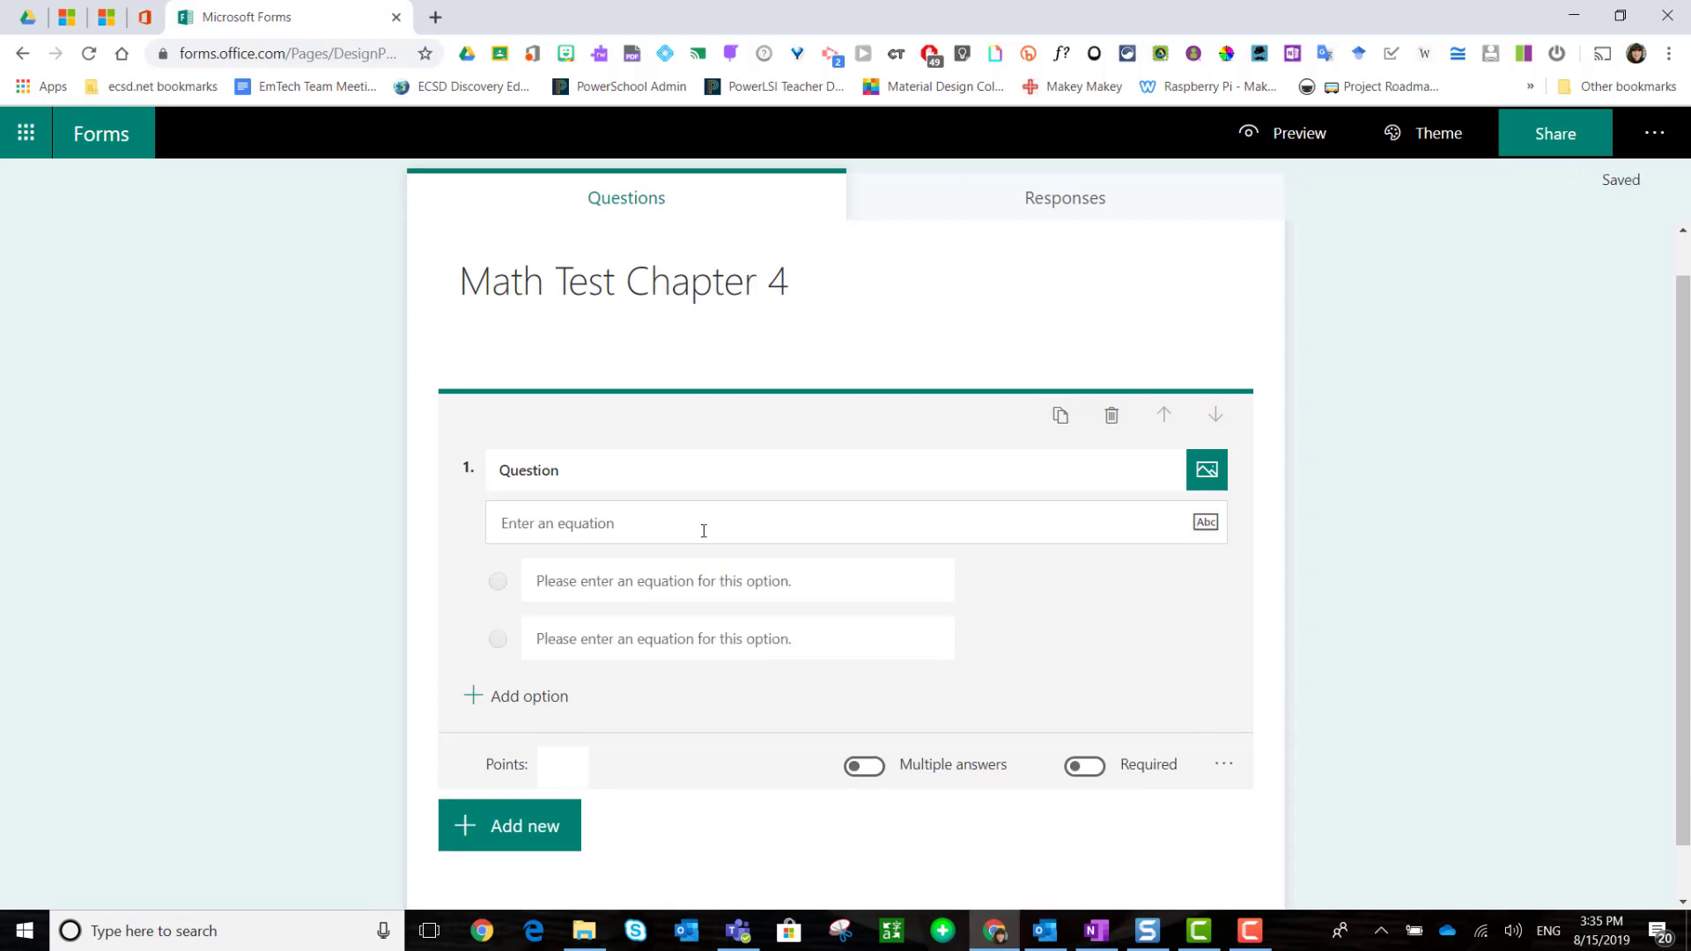
click(754, 469)
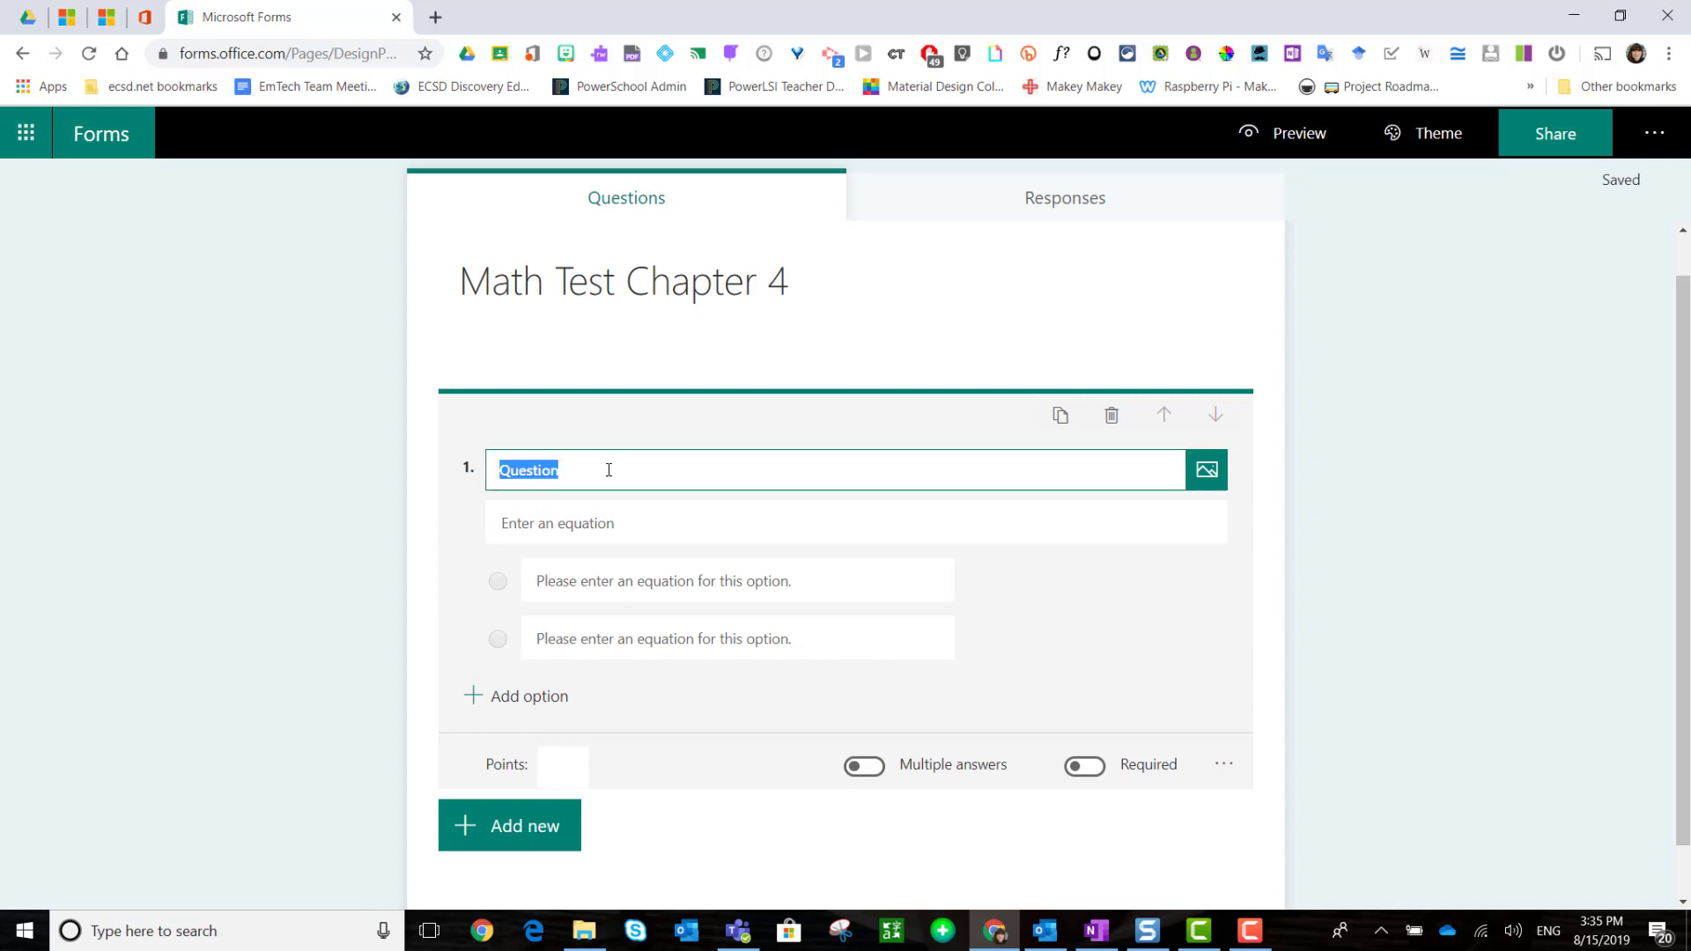
Step: Word question 1 as 'Solve for X' and enter the equation 4x + 2 = 22
text(Solve for X)
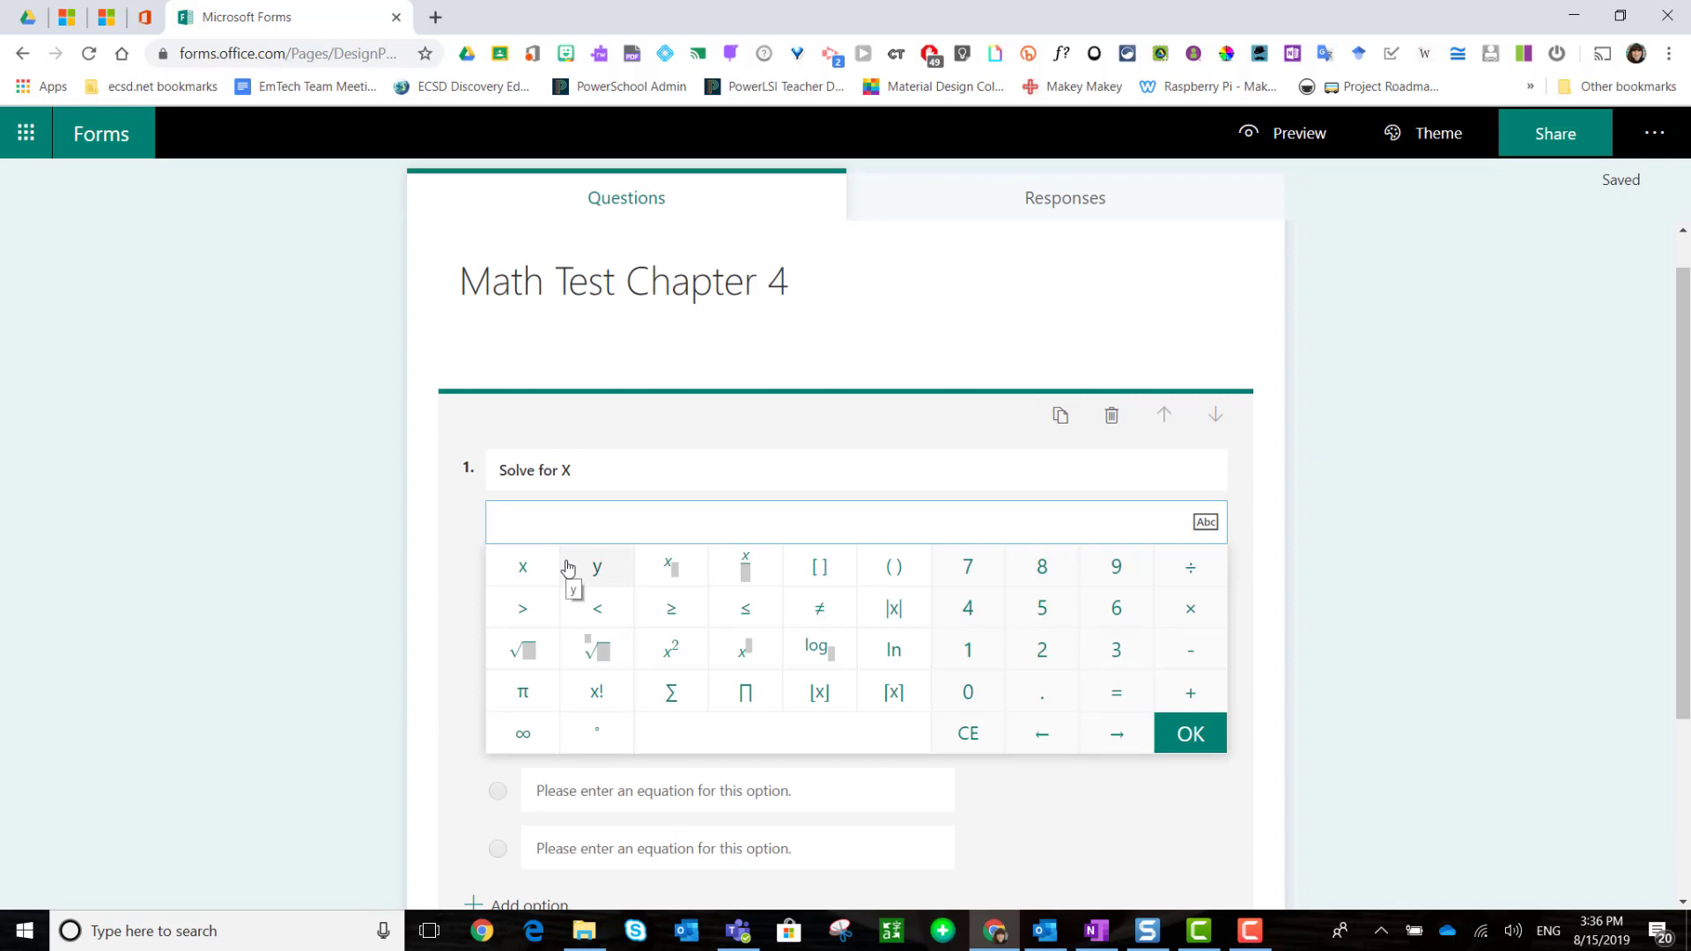
text(4x + 2 = 22)
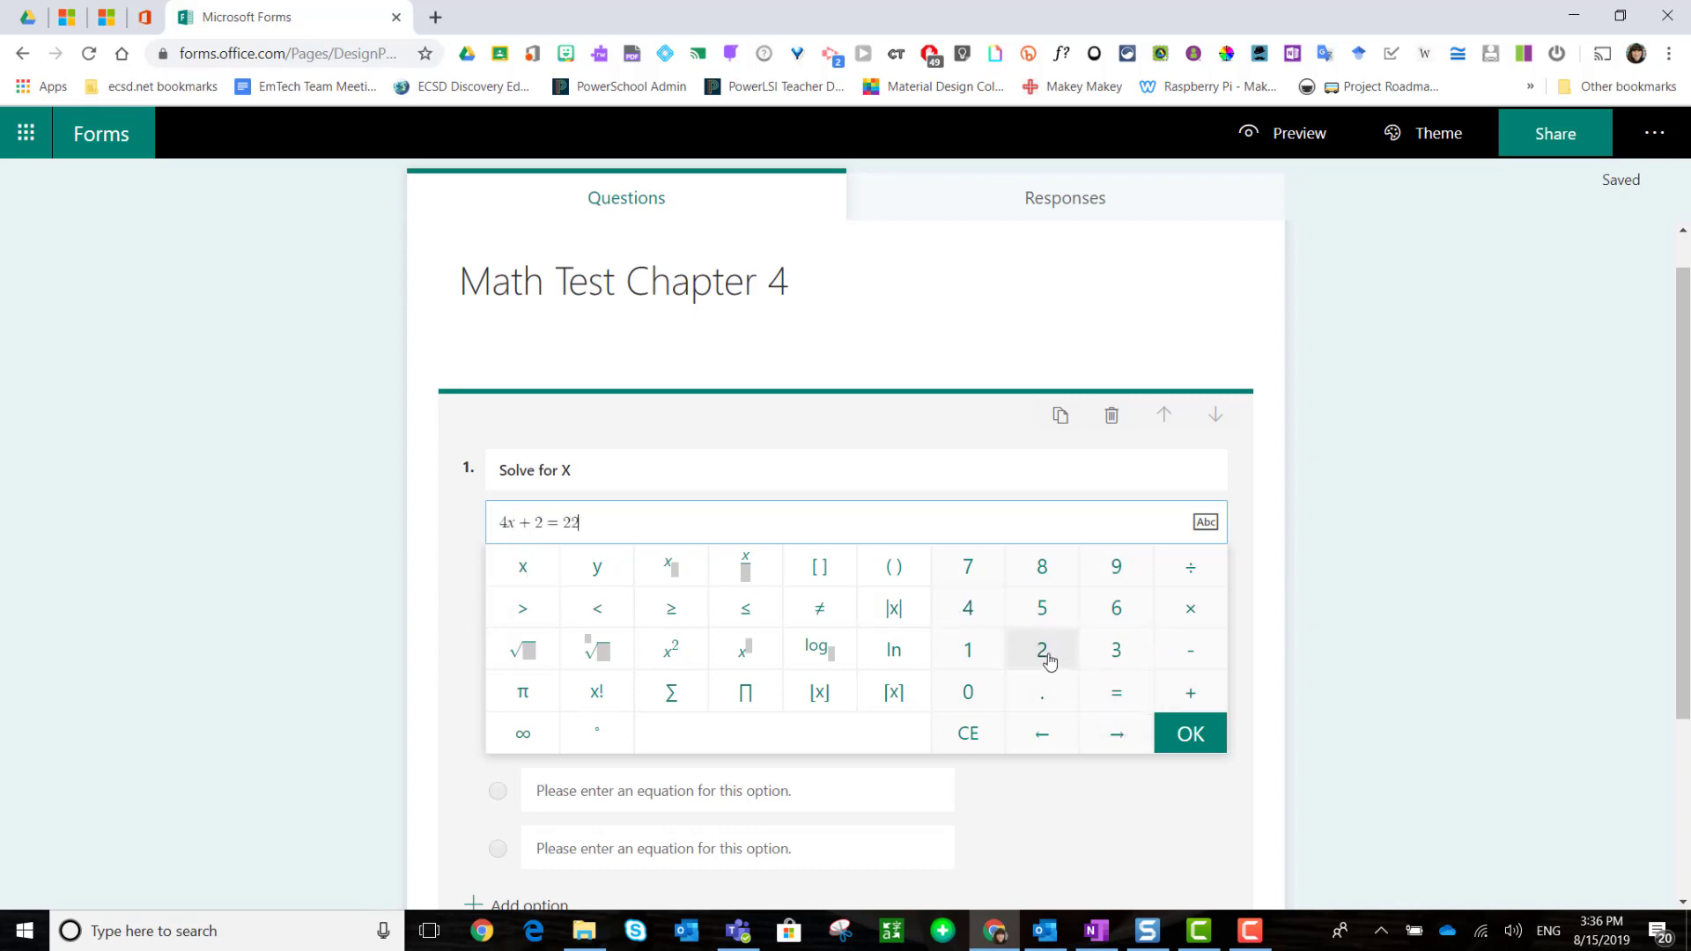
click(1188, 734)
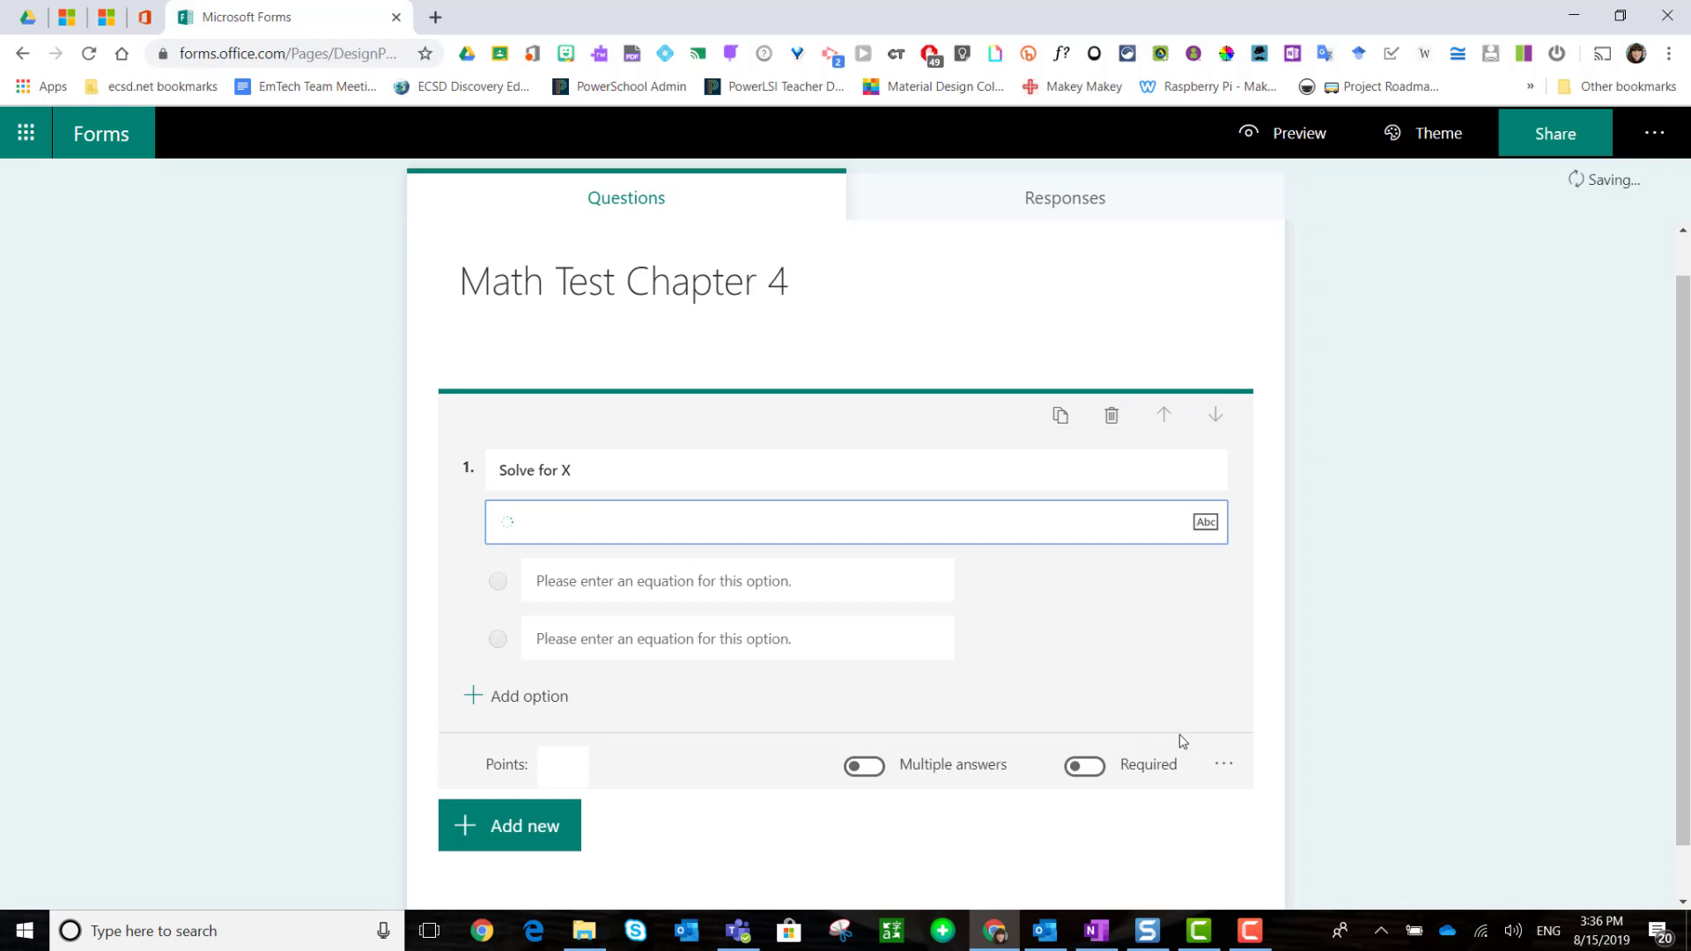
Step: Give 4x + 2 = 22 the correct answer x = 5 plus distractors x = 1, x = 15, x = 3
text(4x + 2 = 22)
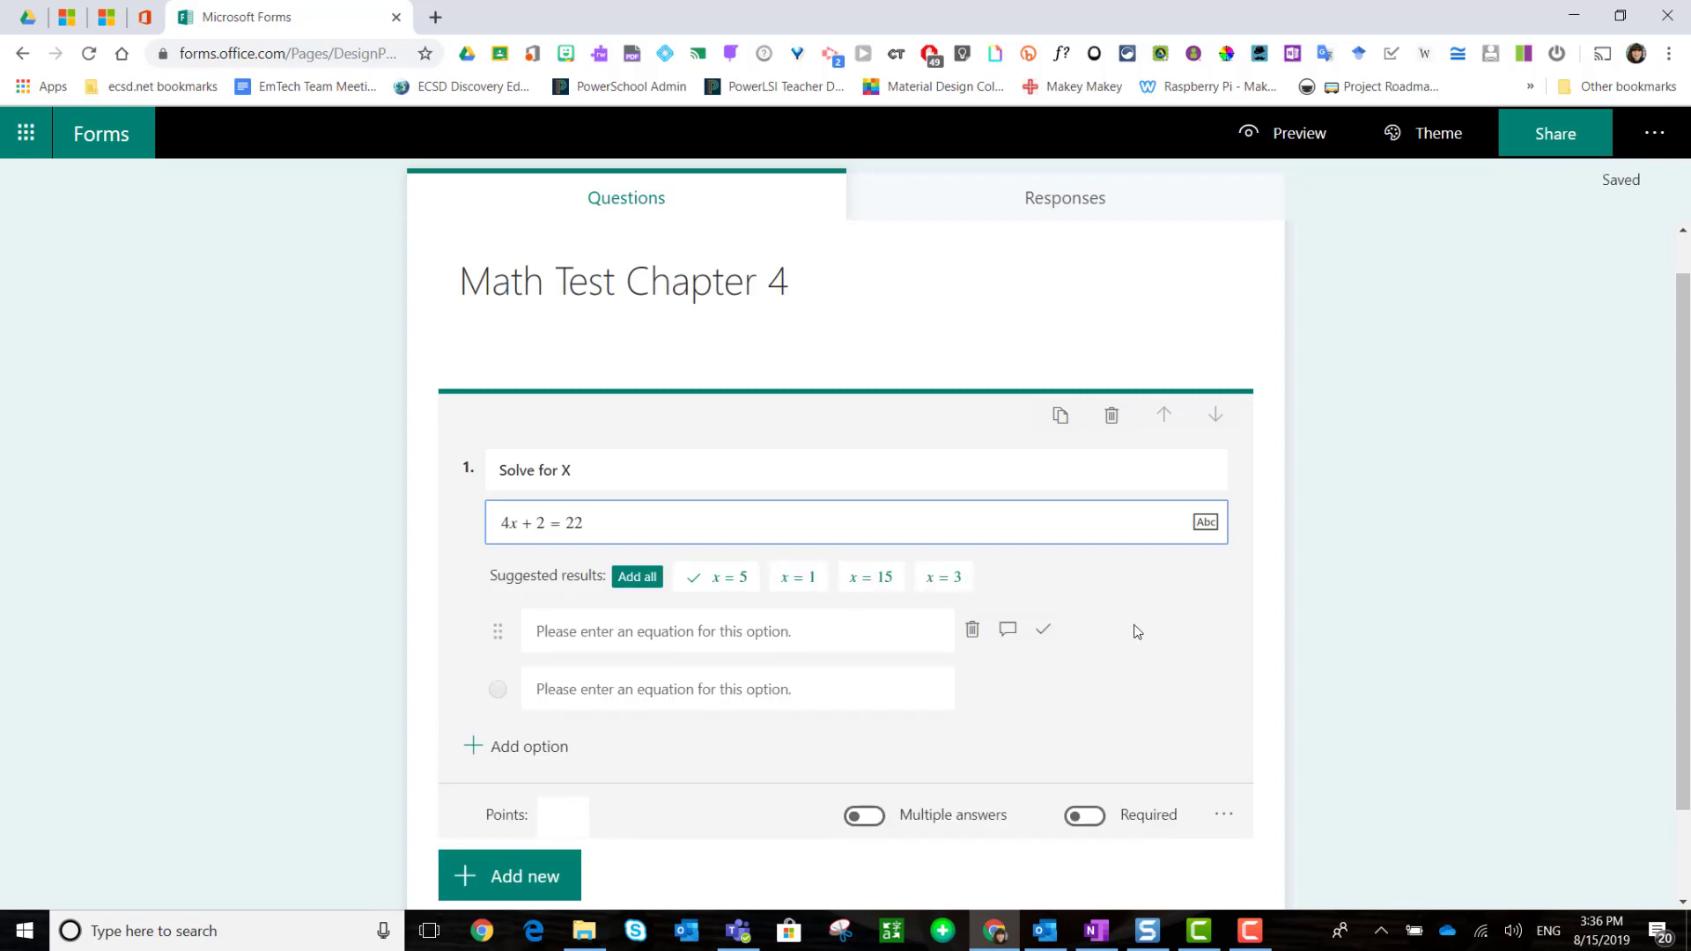
mouse_move(580, 577)
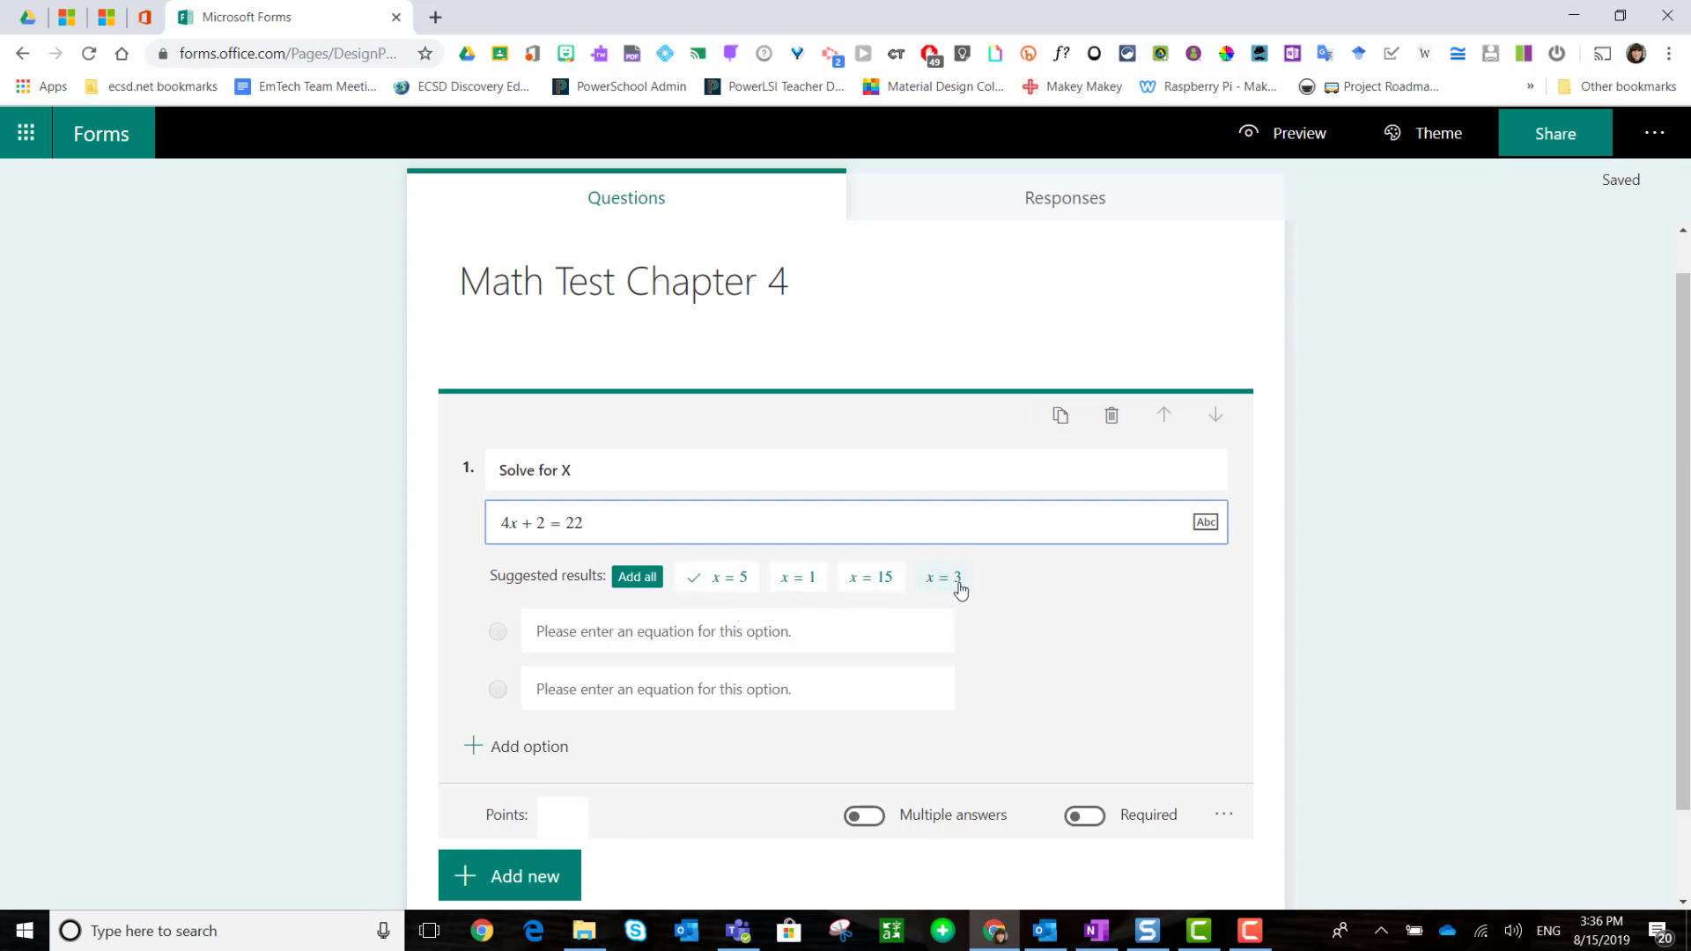
mouse_move(943, 582)
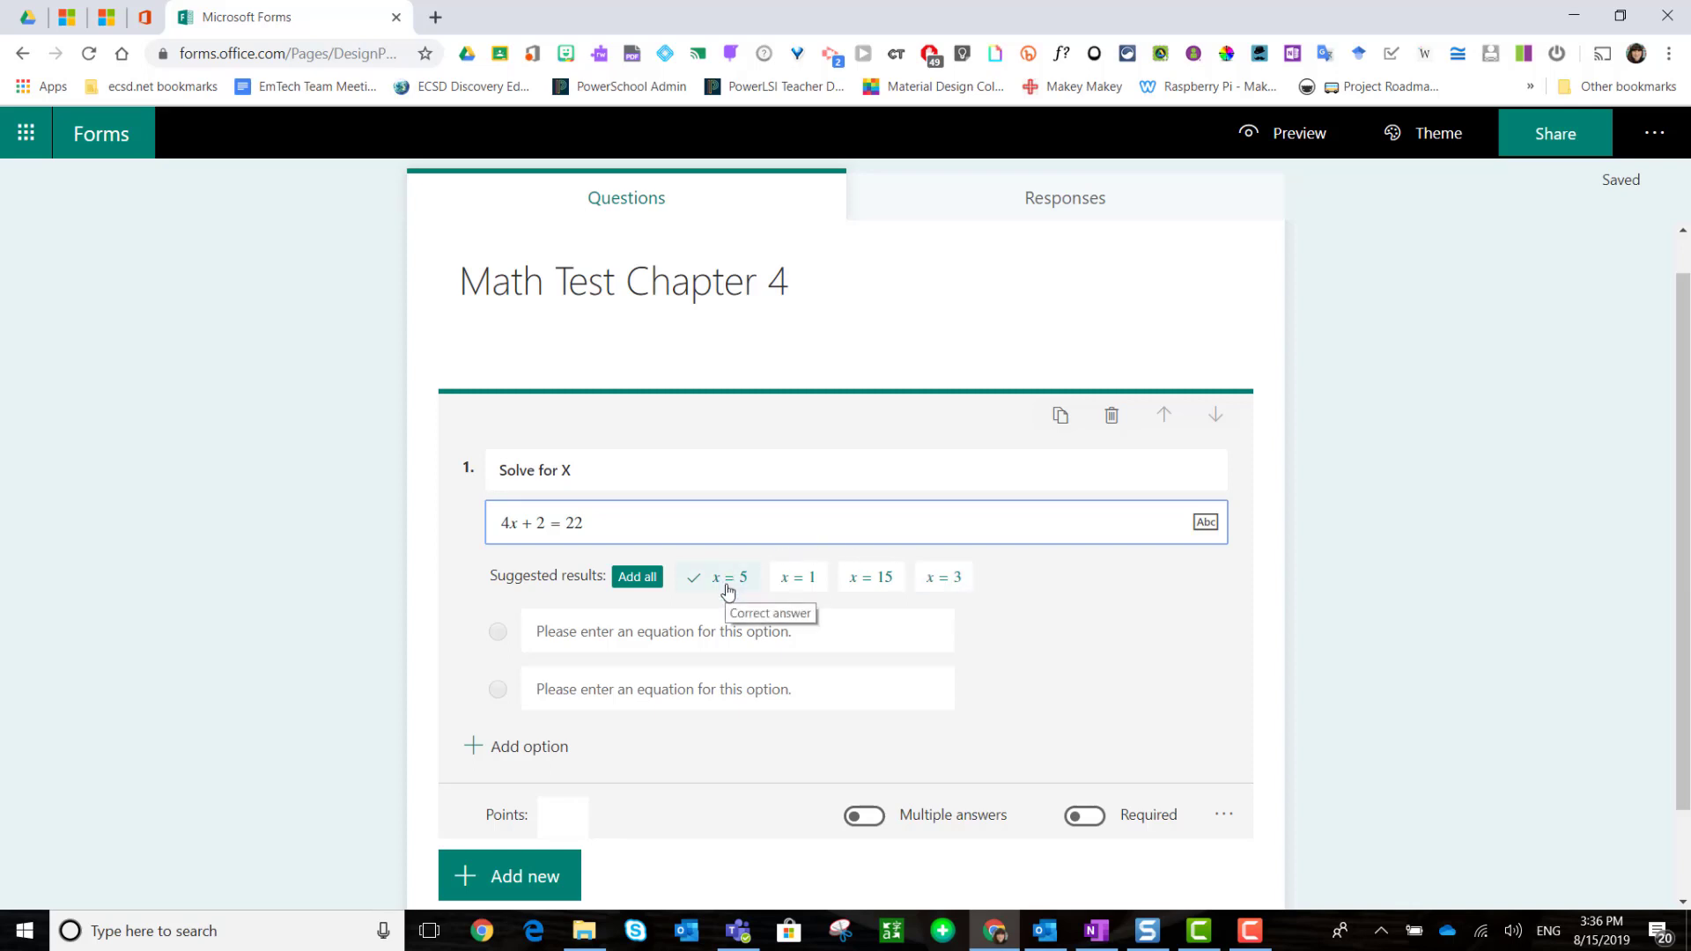
mouse_move(726, 582)
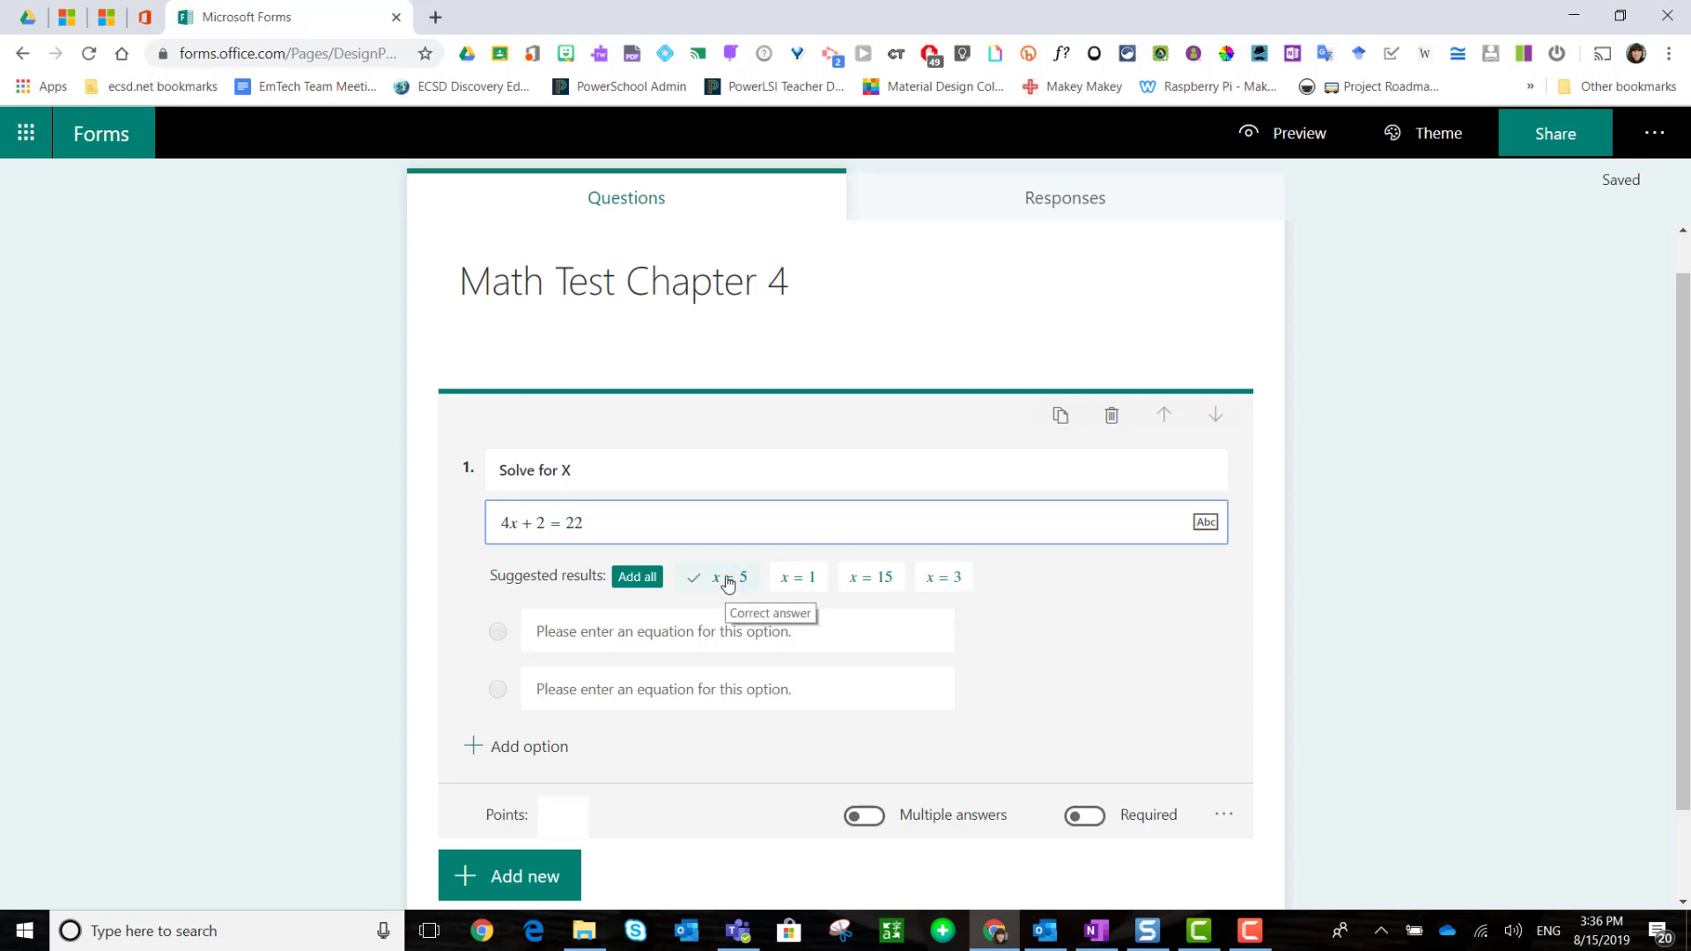
click(695, 577)
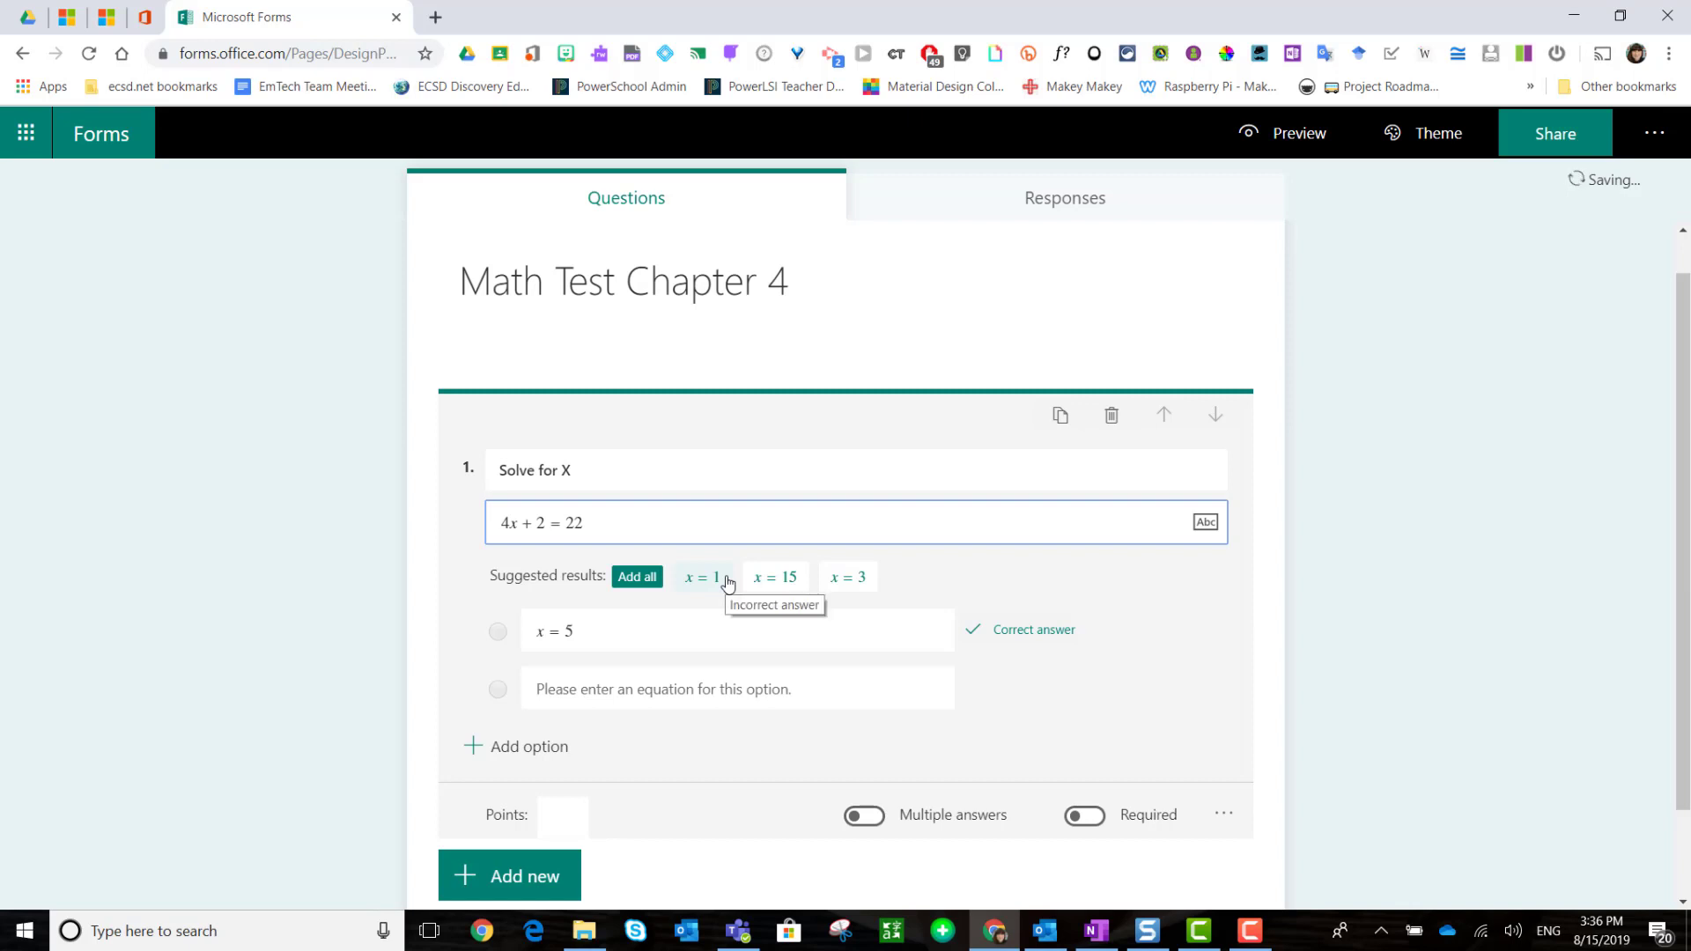
mouse_move(636, 576)
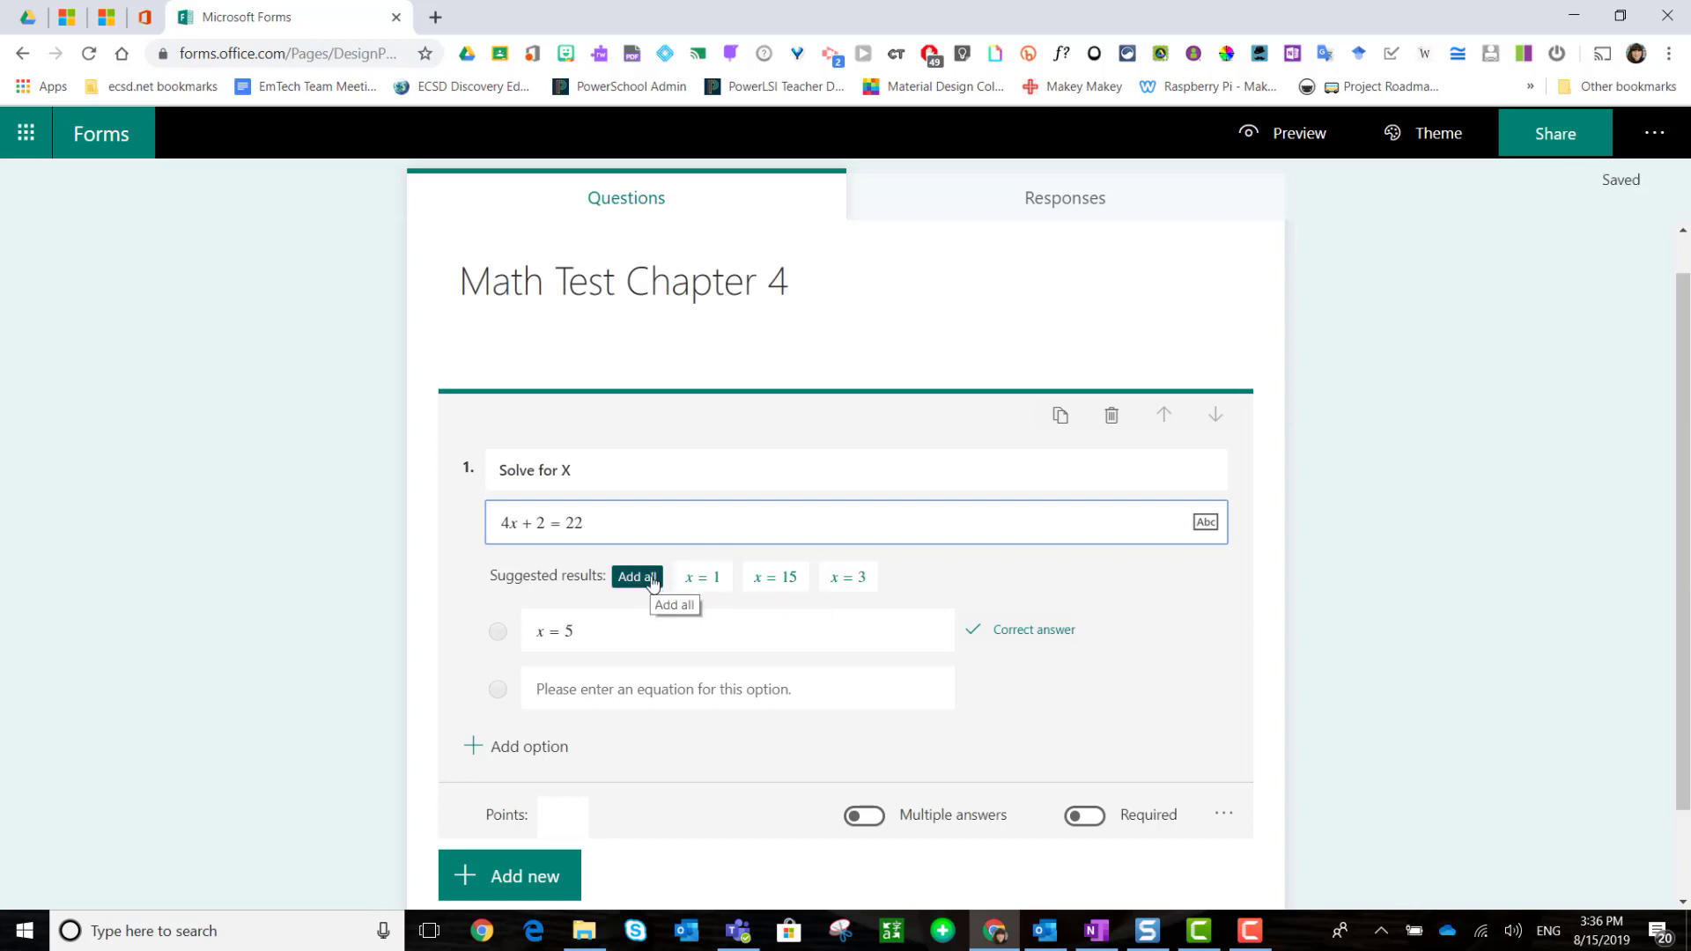
mouse_move(763, 579)
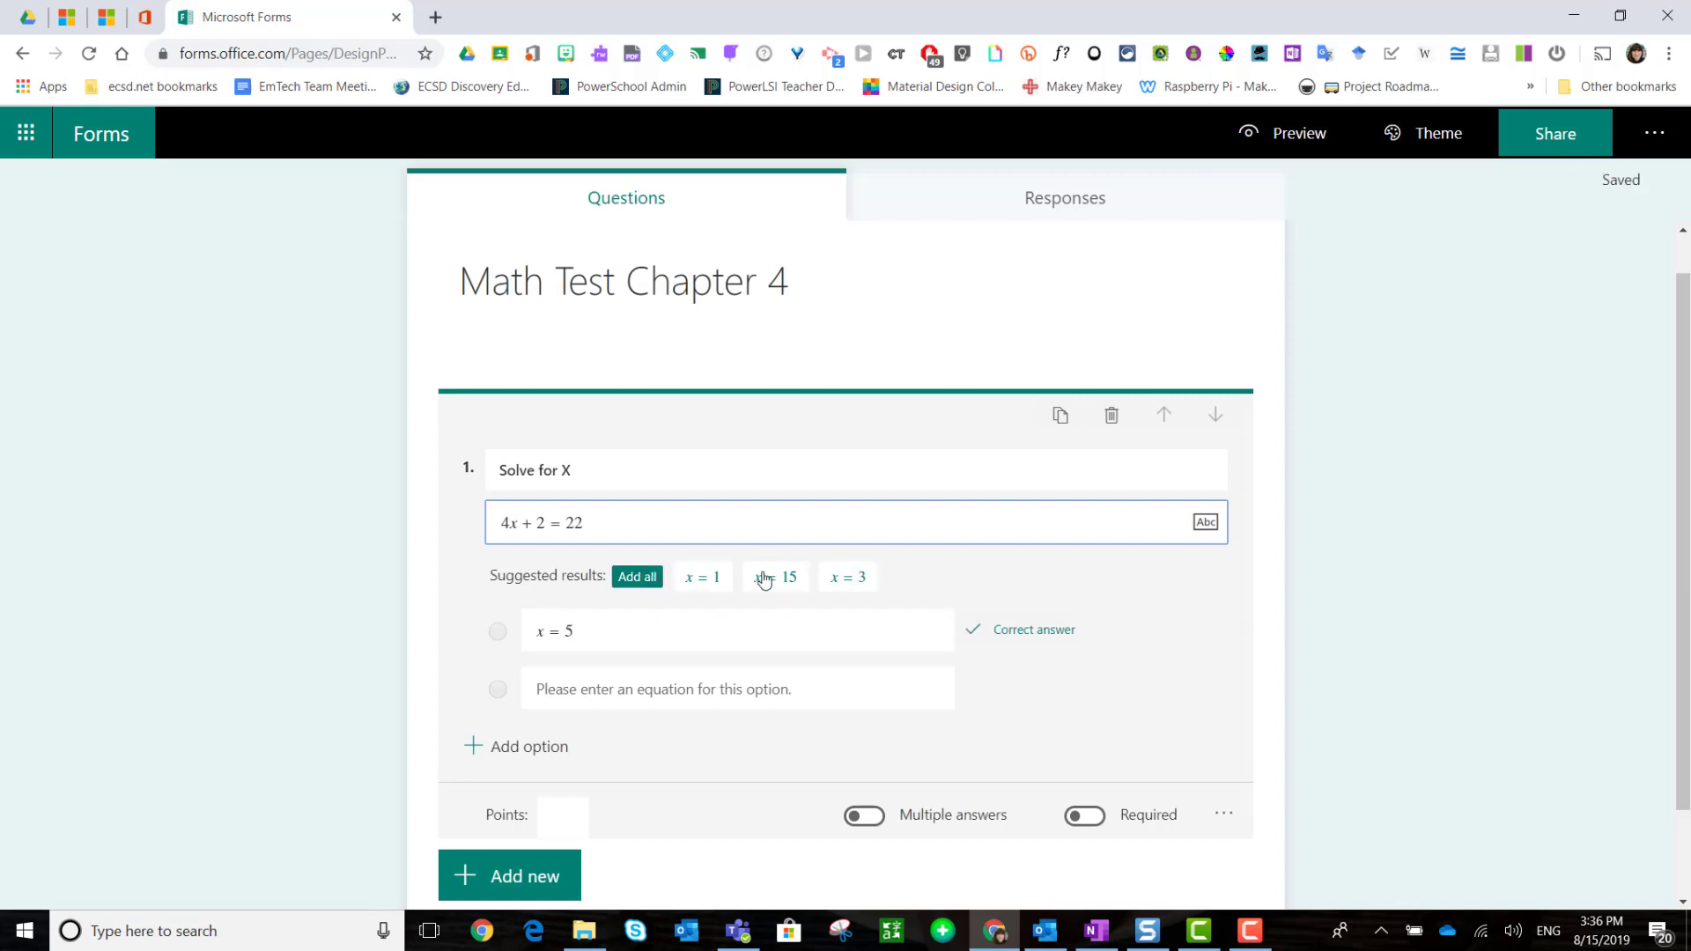
click(636, 576)
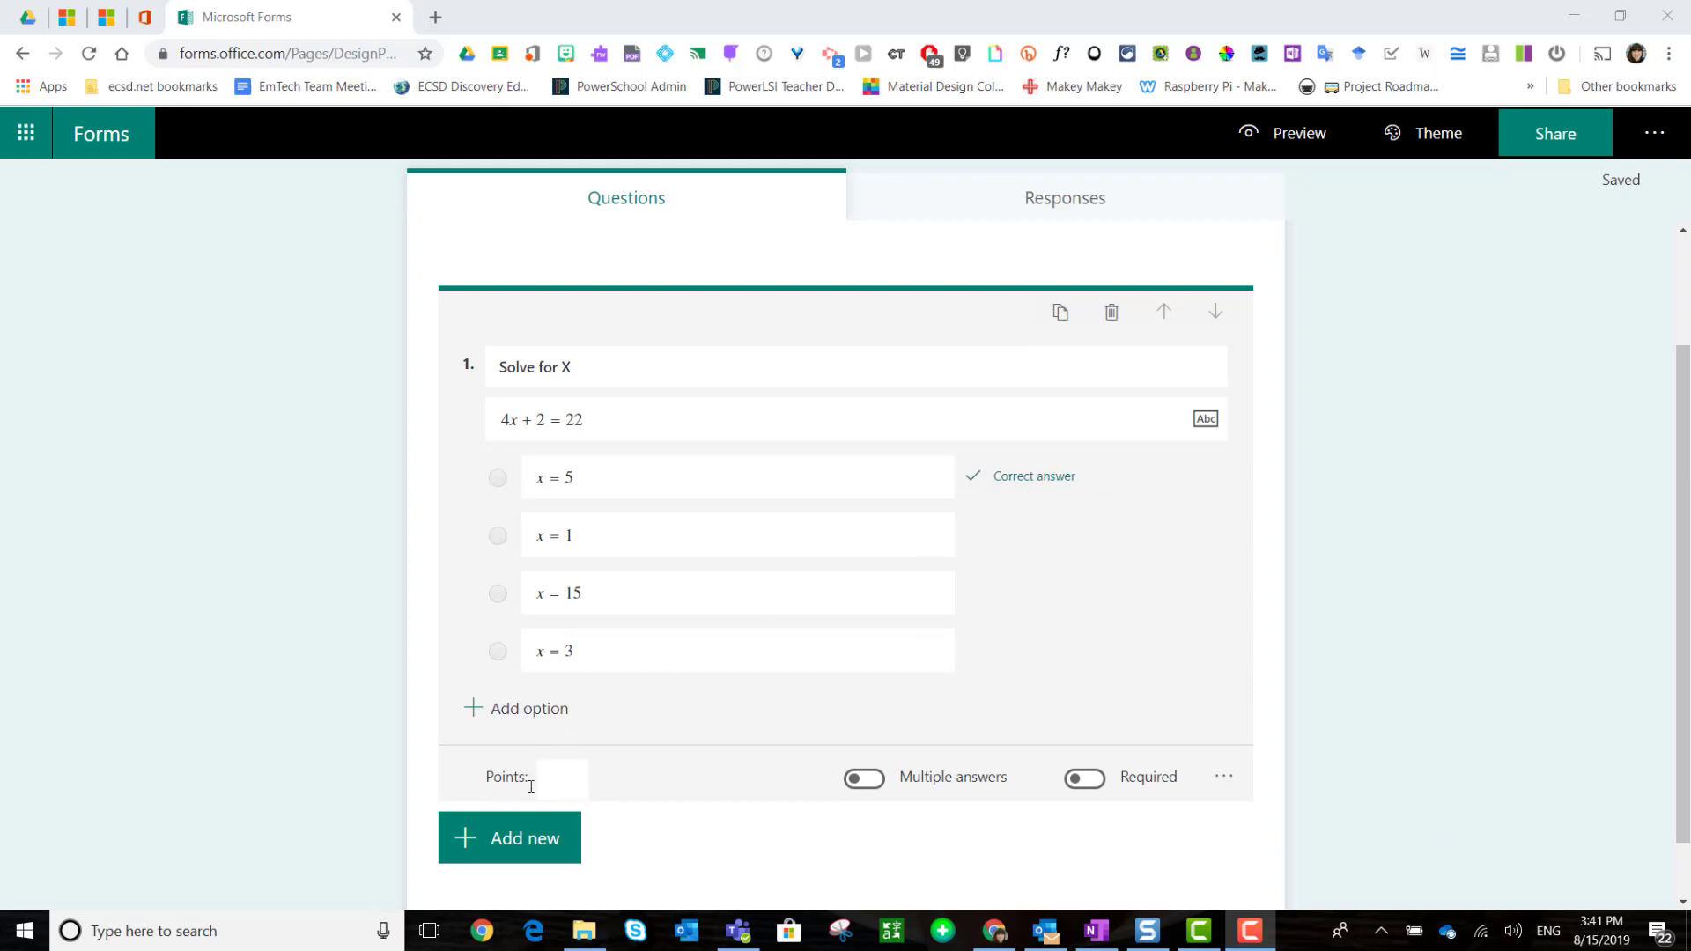
Step: Make question 1 worth 1 point
click(561, 777)
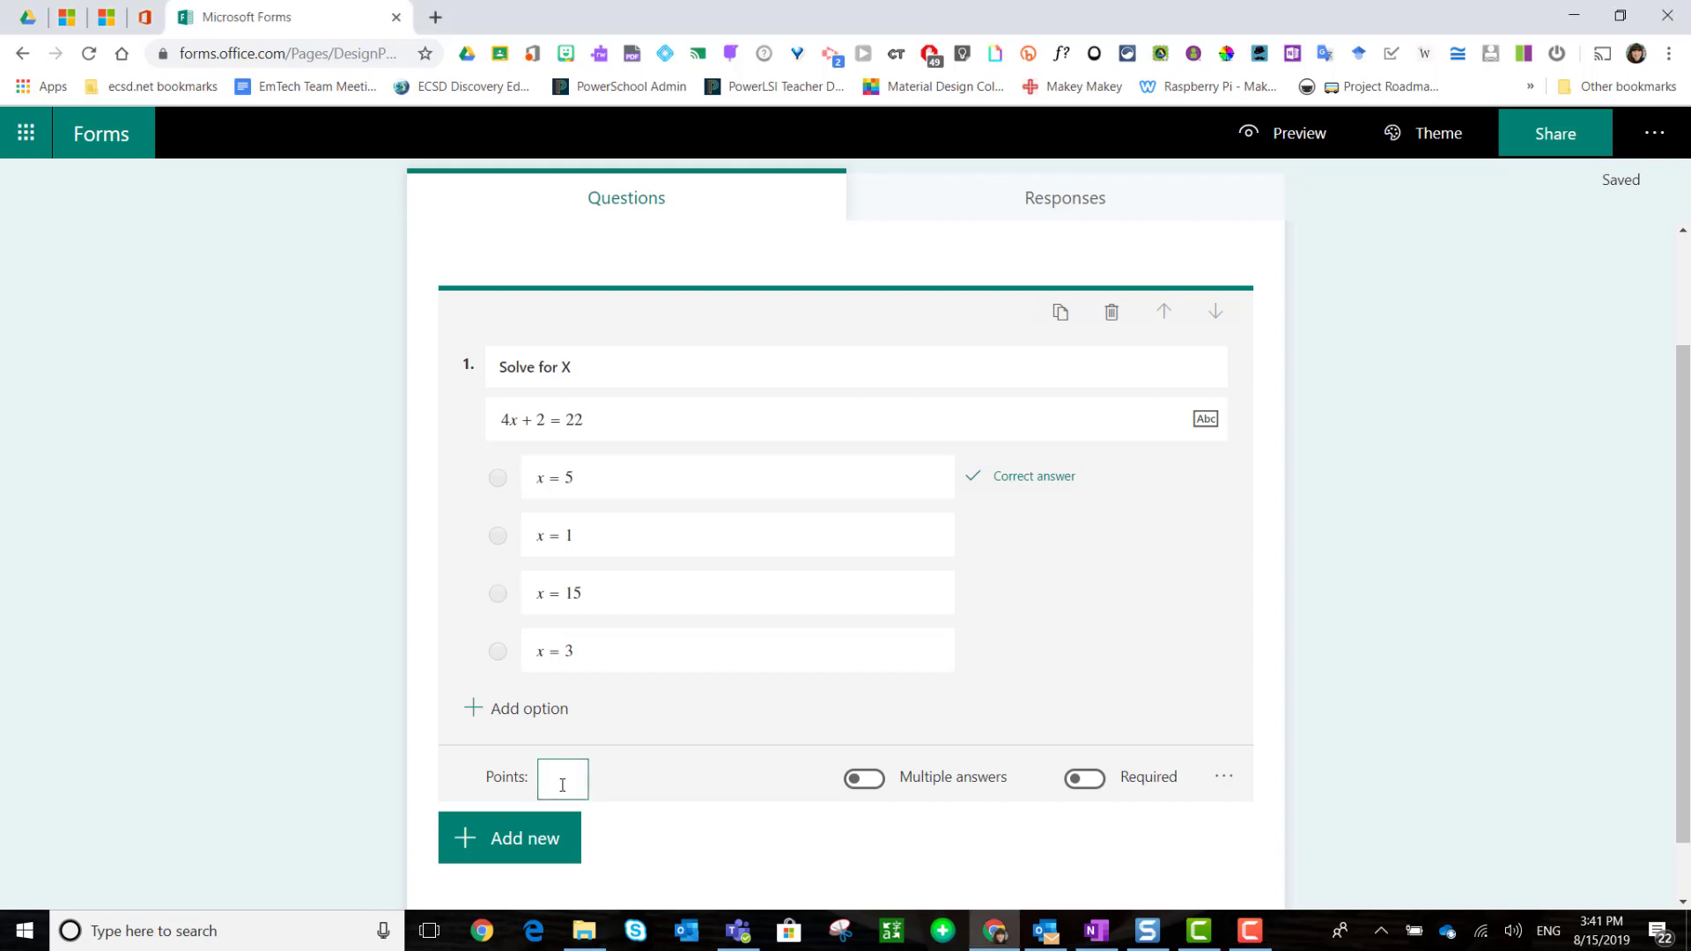
text(1)
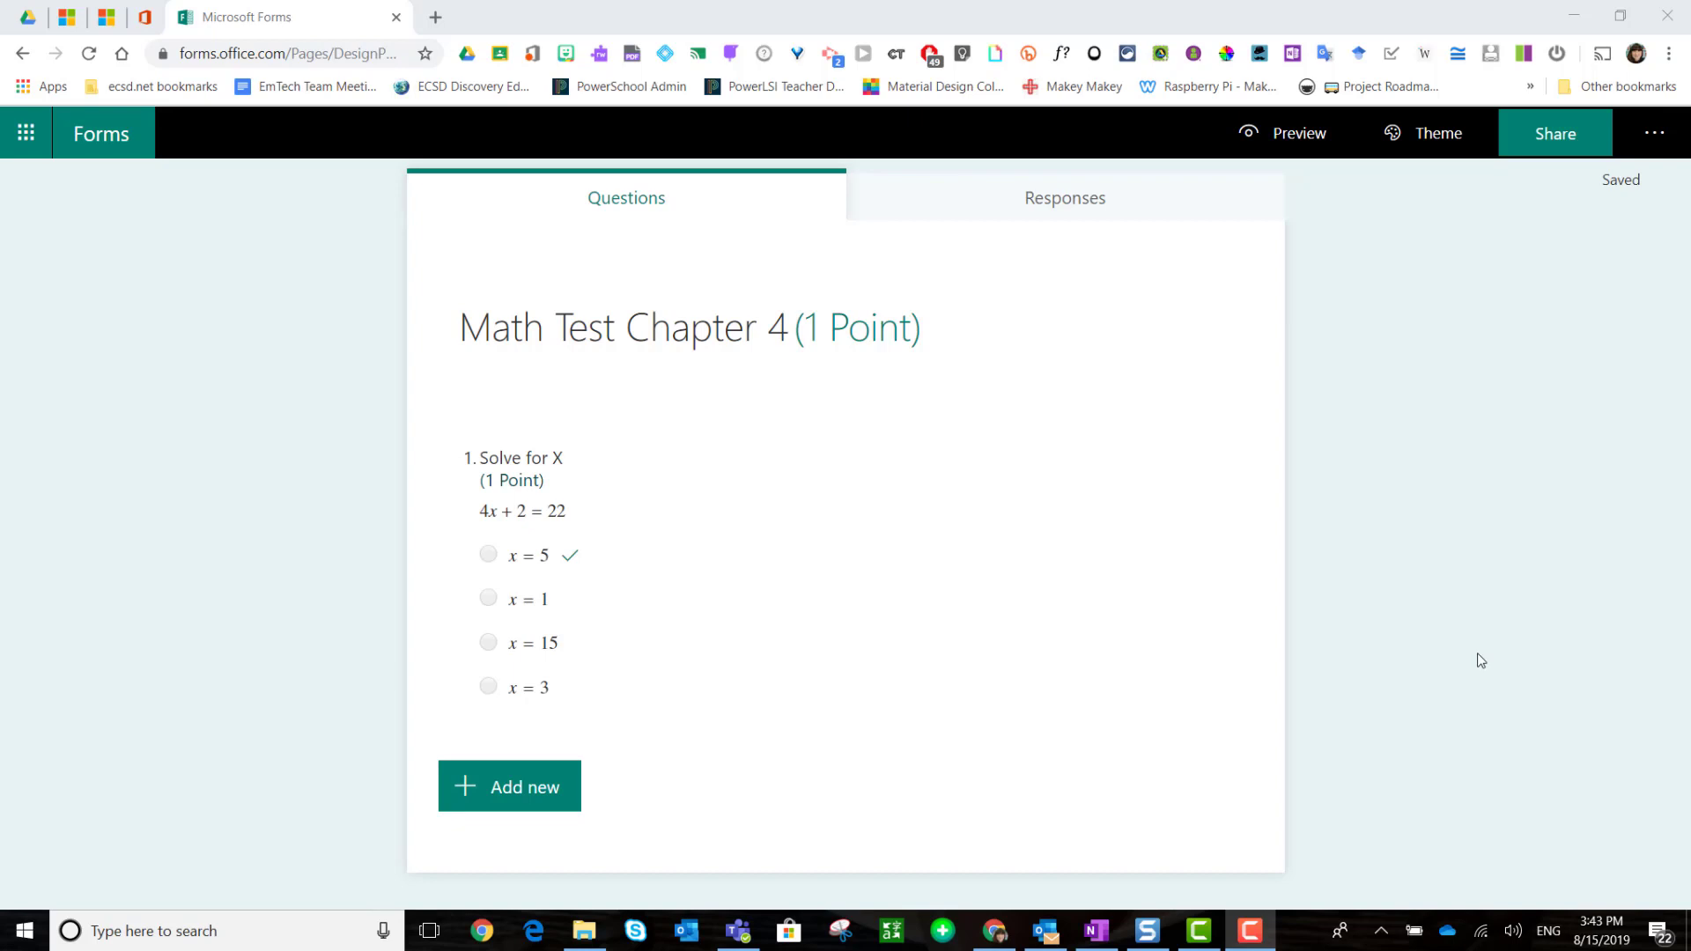
mouse_move(1471, 668)
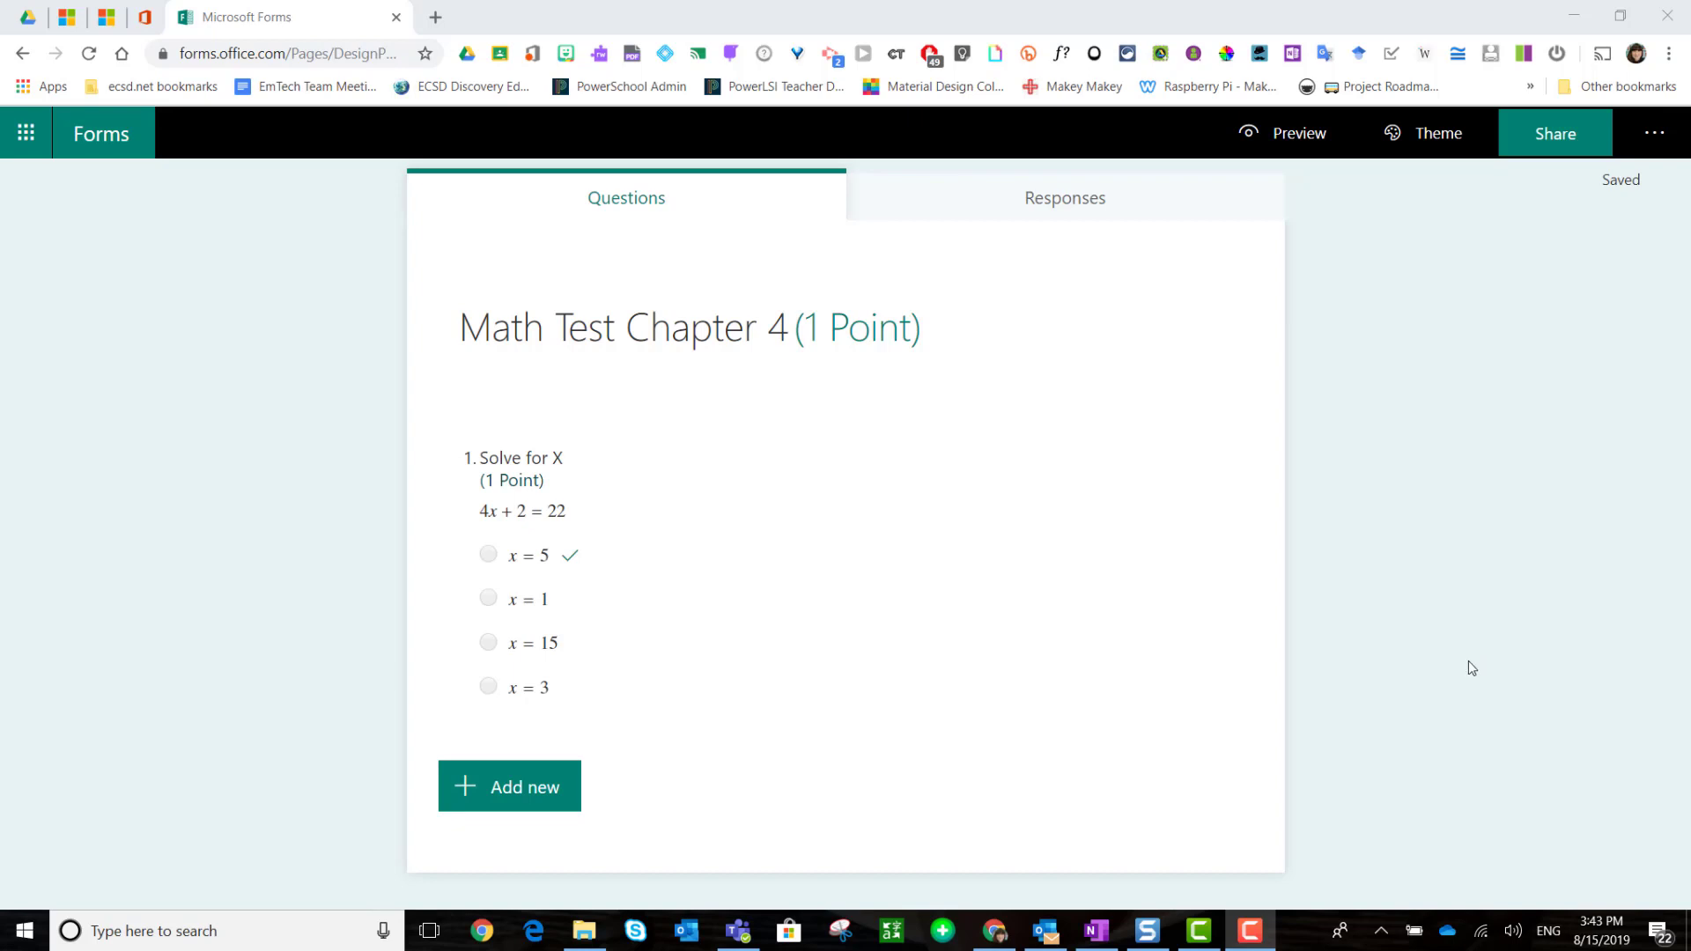
Step: Start a second question and reveal the suggested Solve for X question ideas
click(508, 784)
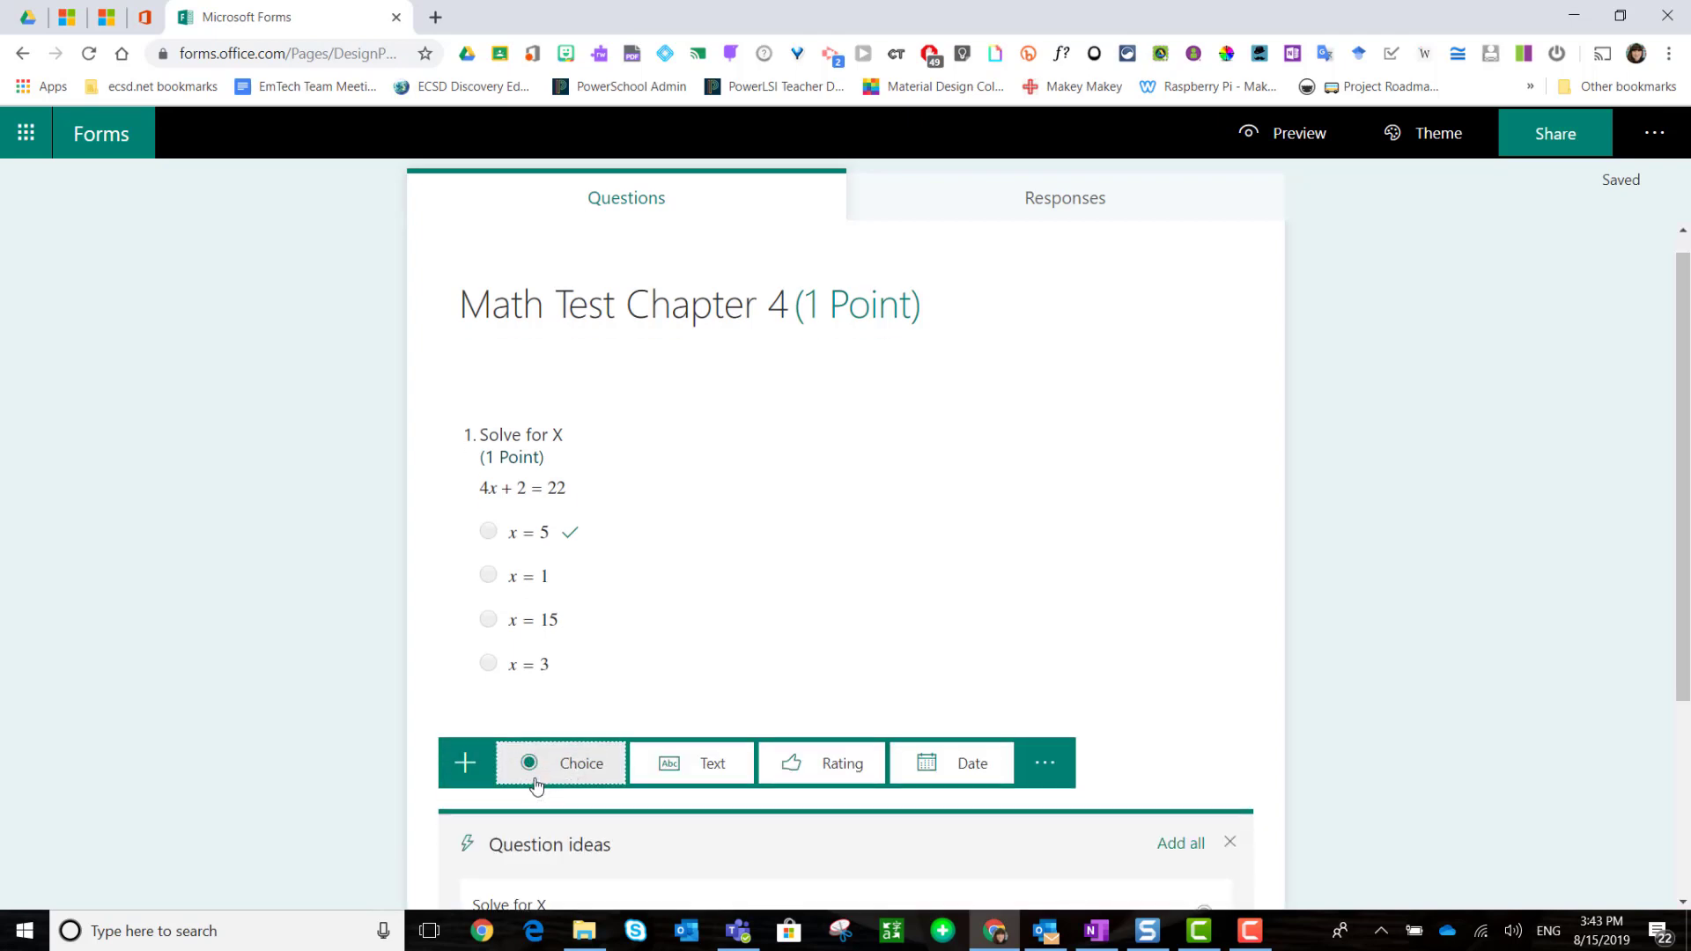
scroll(down, 3)
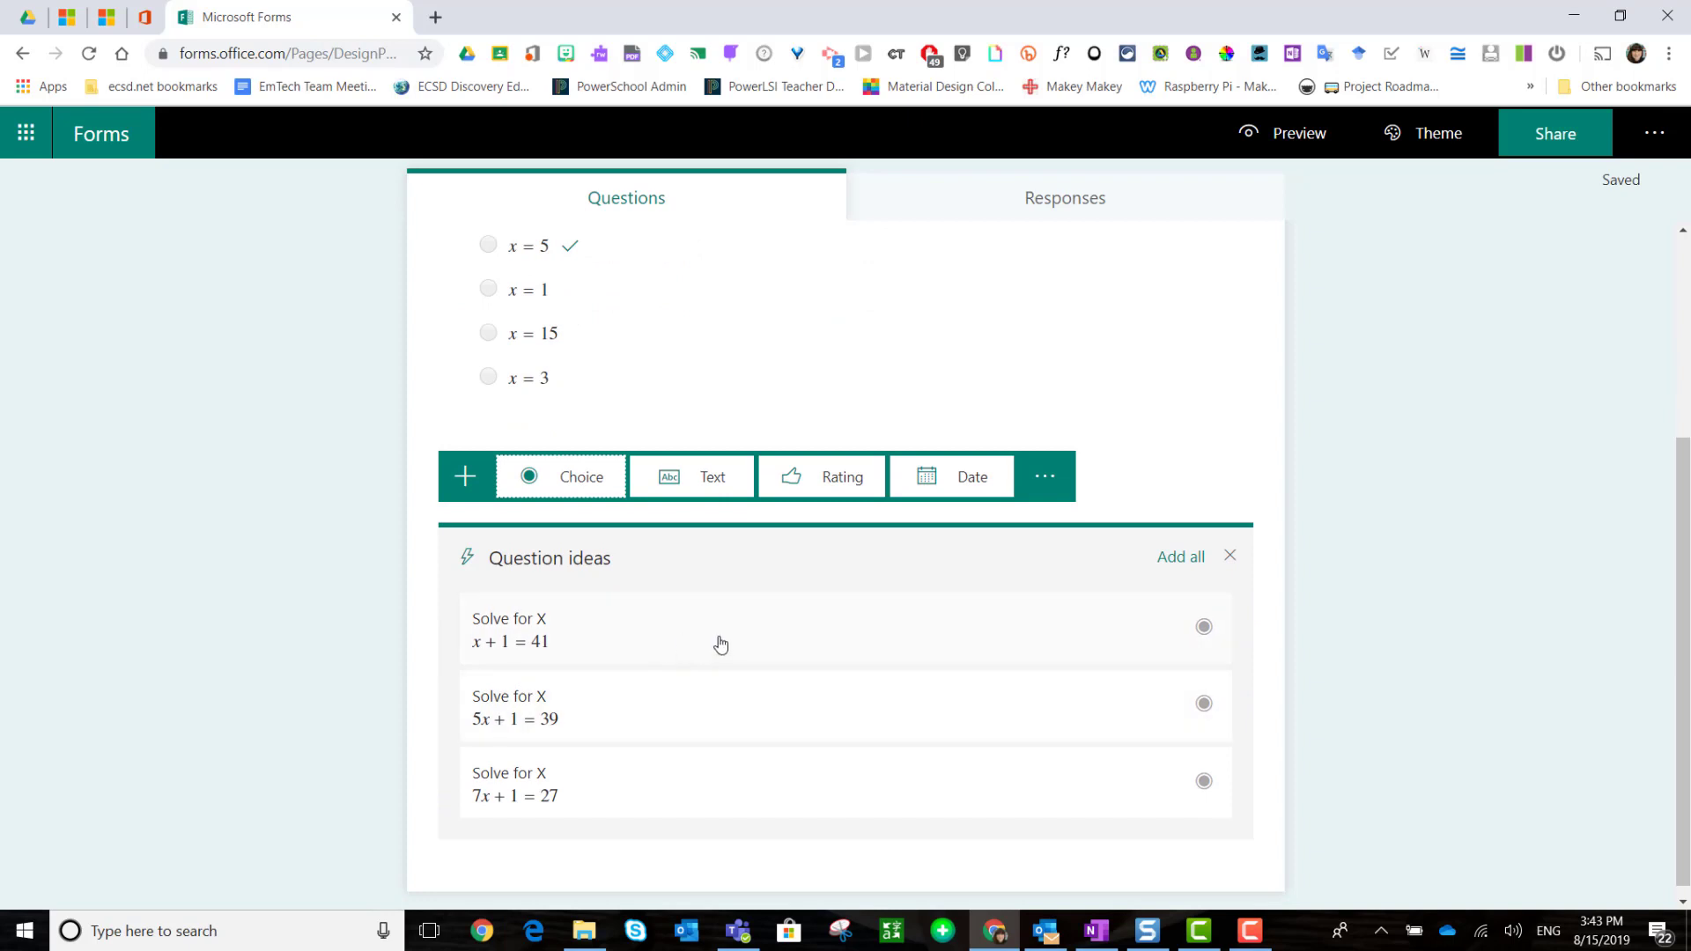
mouse_move(724, 798)
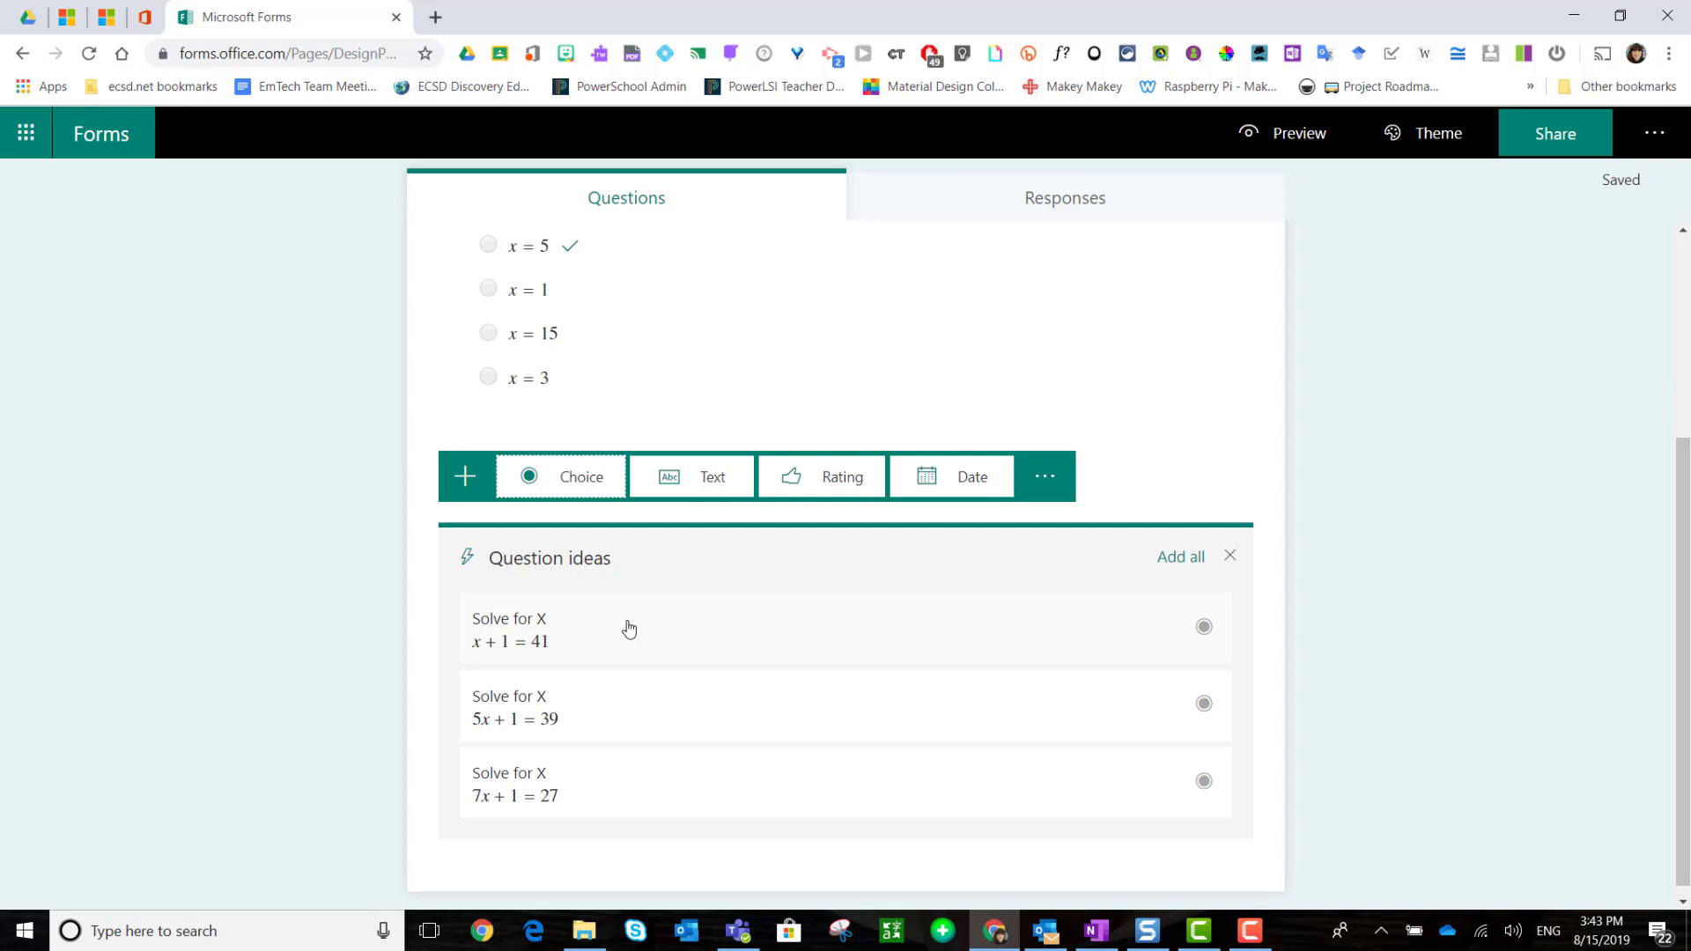
mouse_move(1186, 568)
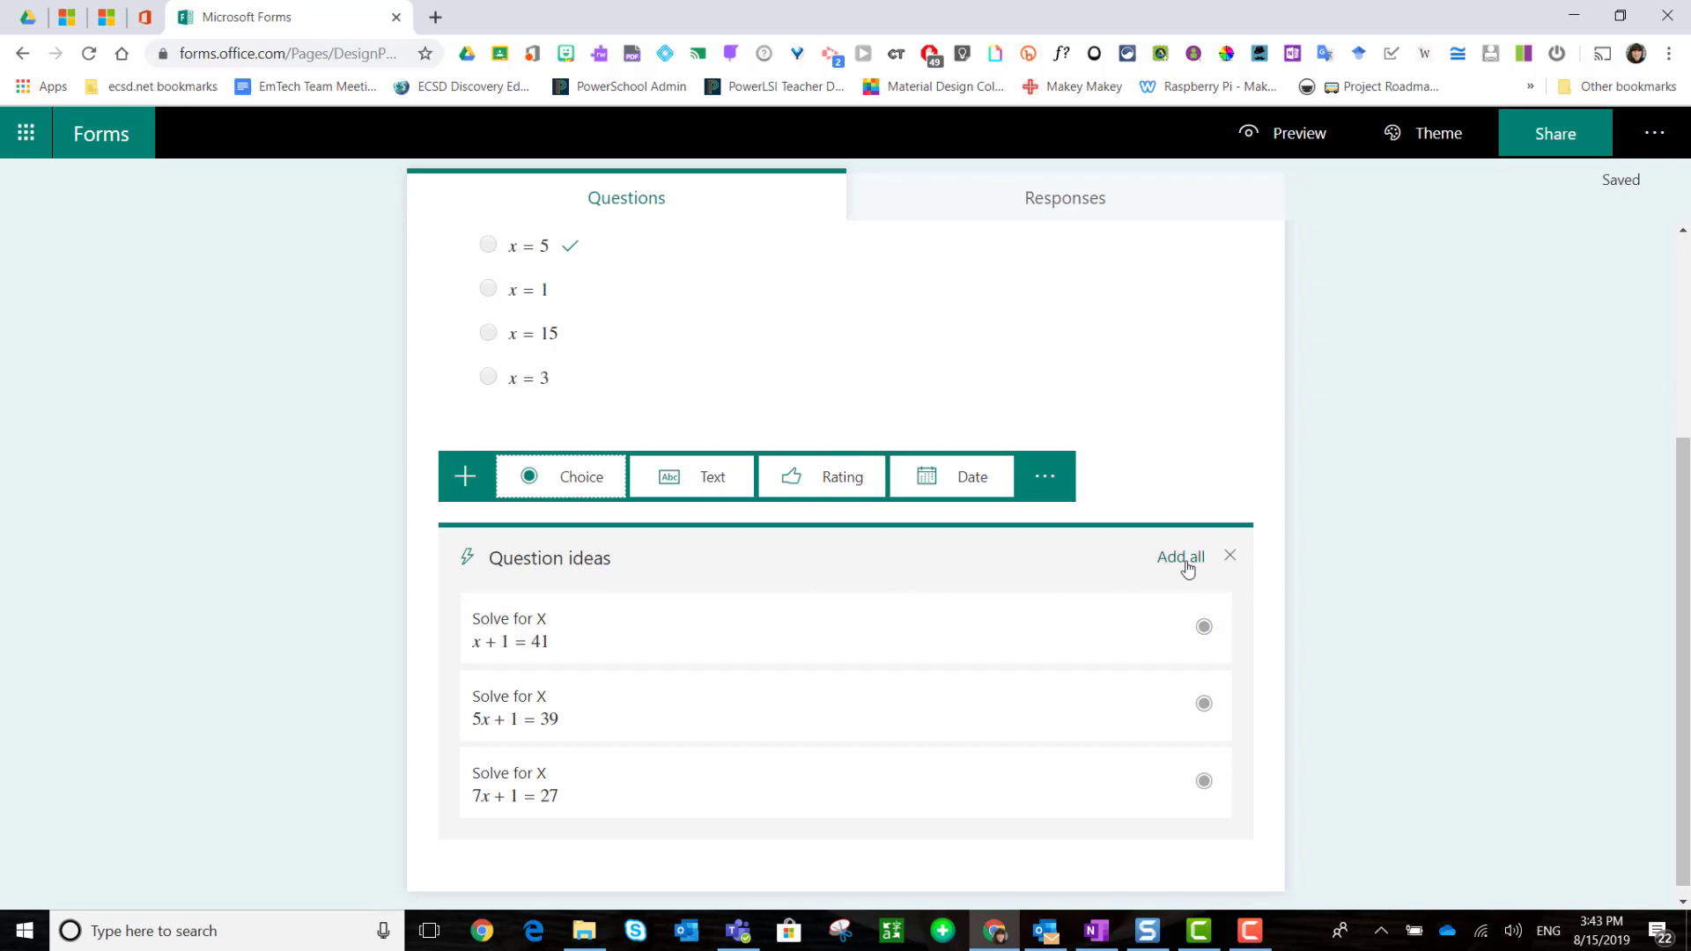
mouse_move(1180, 558)
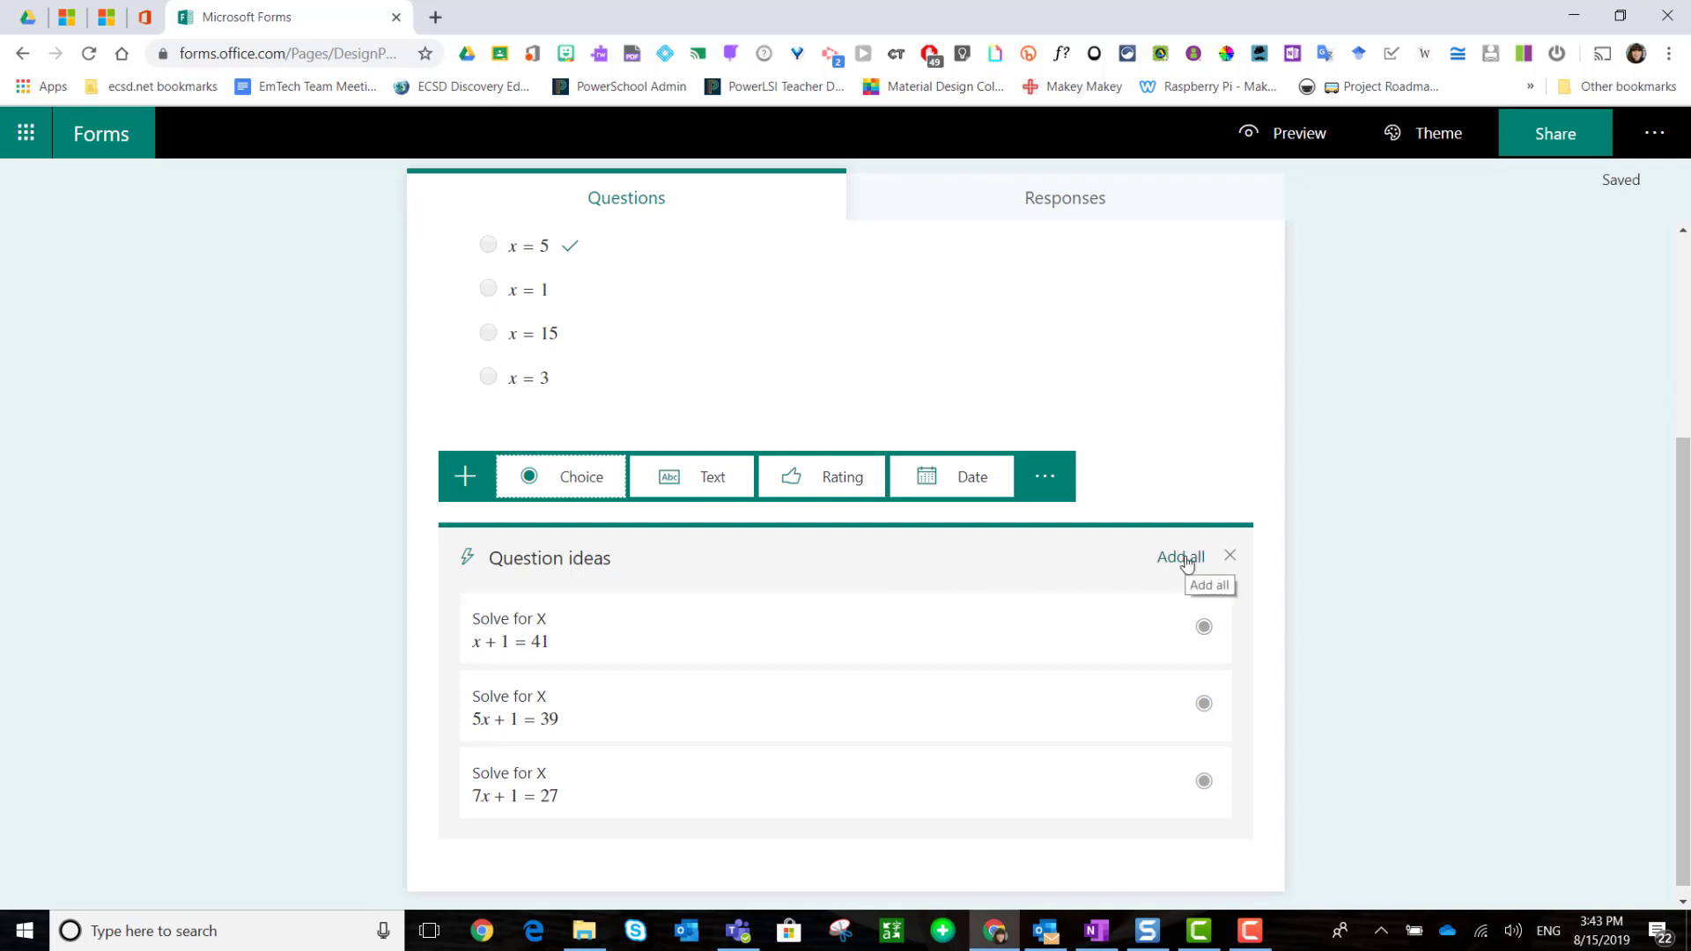
Step: Add all suggested questions: x + 1 = 41, 5x + 1 = 39, 7x + 1 = 27
click(1178, 558)
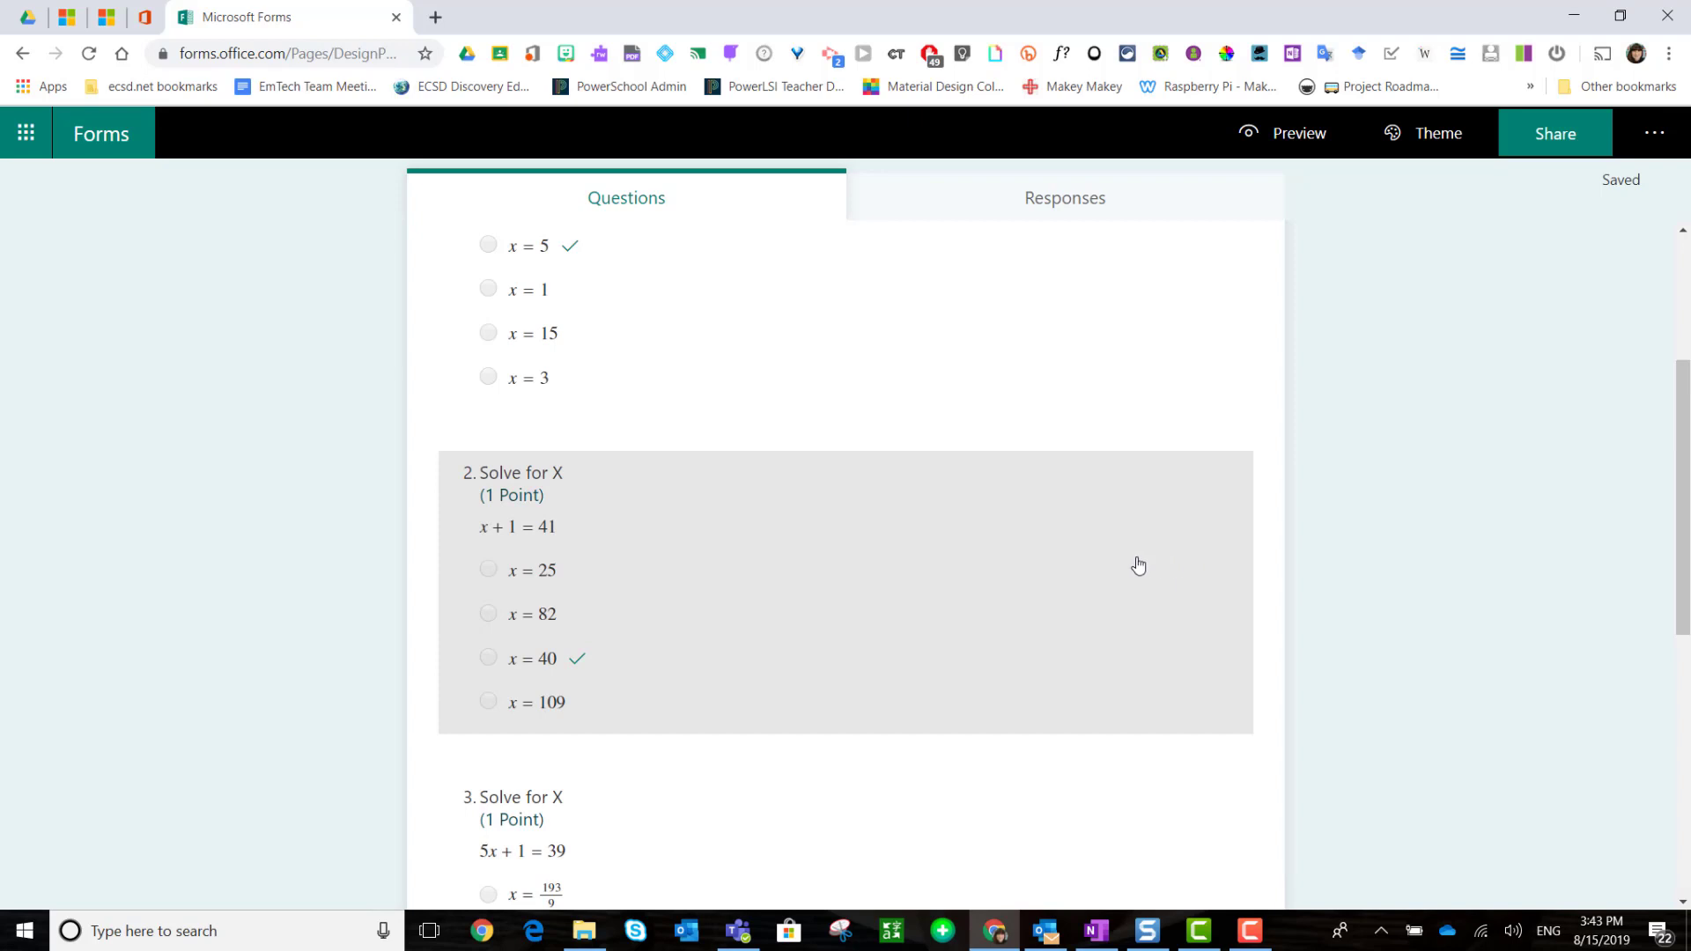
mouse_move(811, 542)
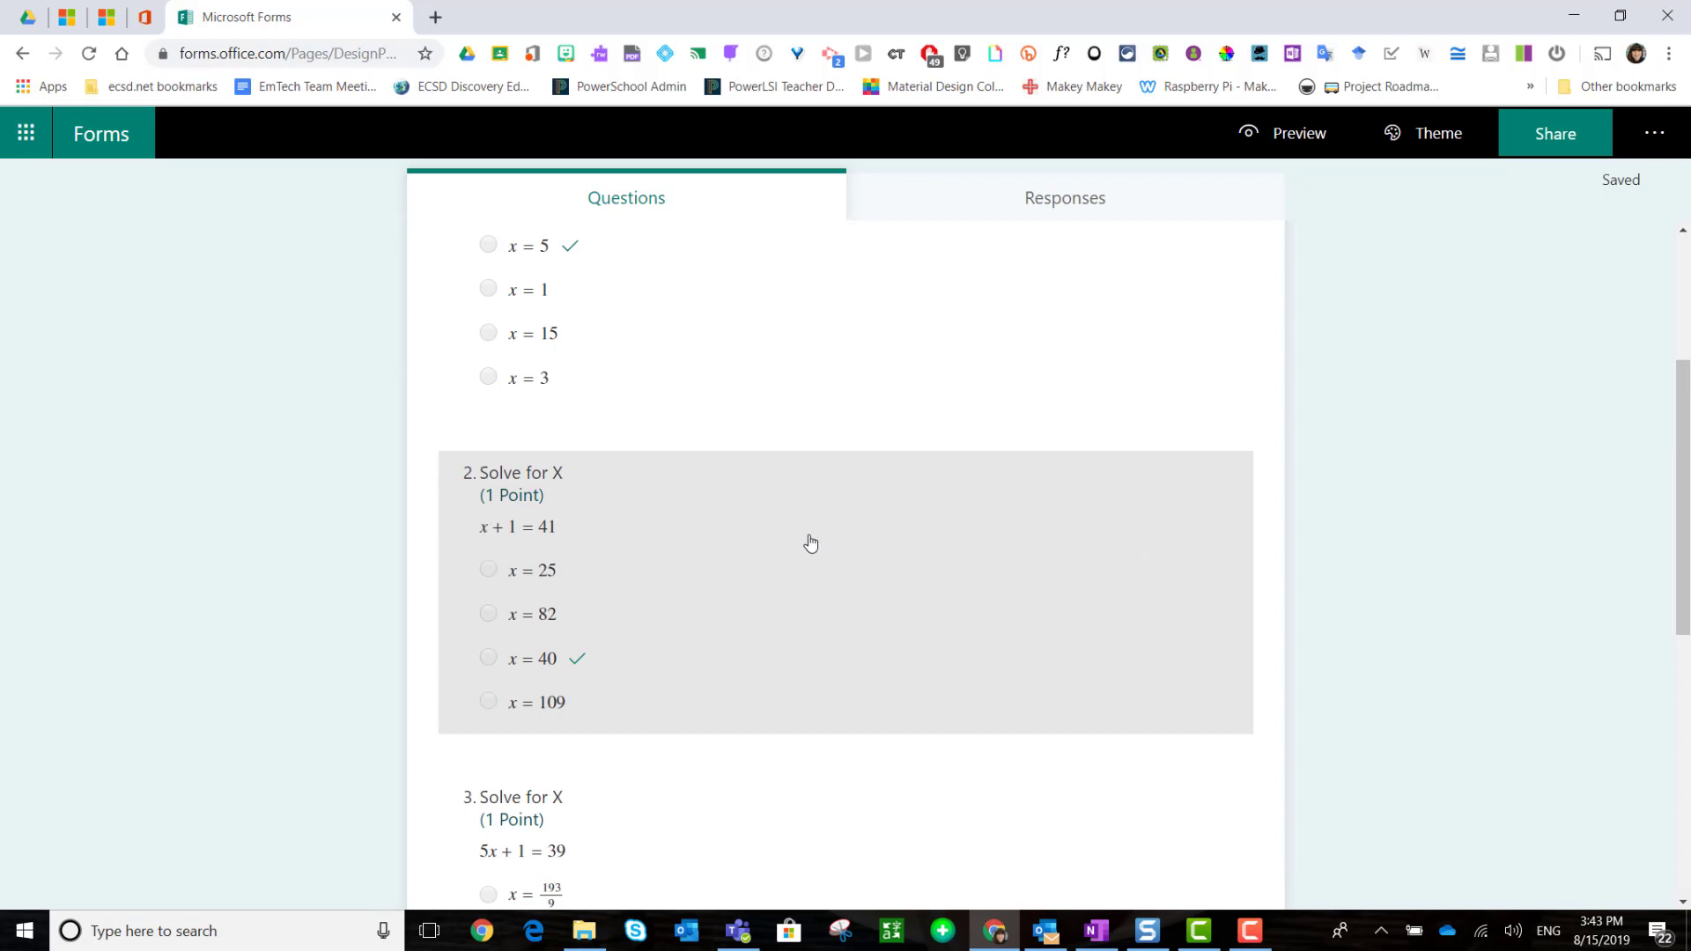
mouse_move(642, 551)
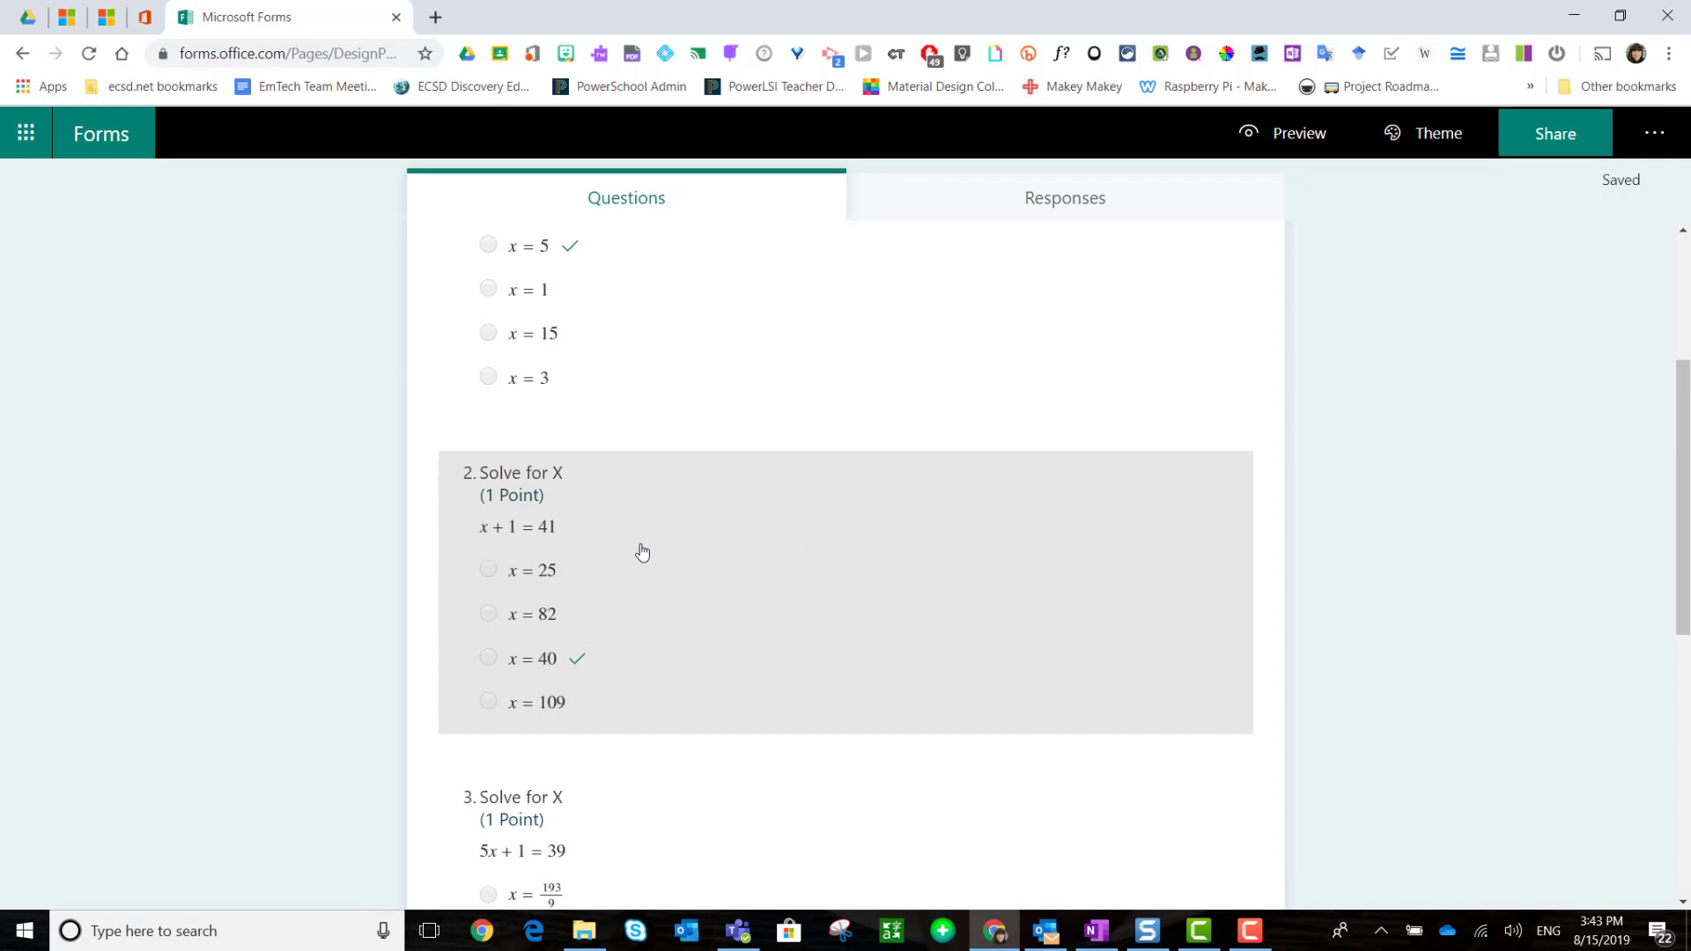
mouse_move(599, 676)
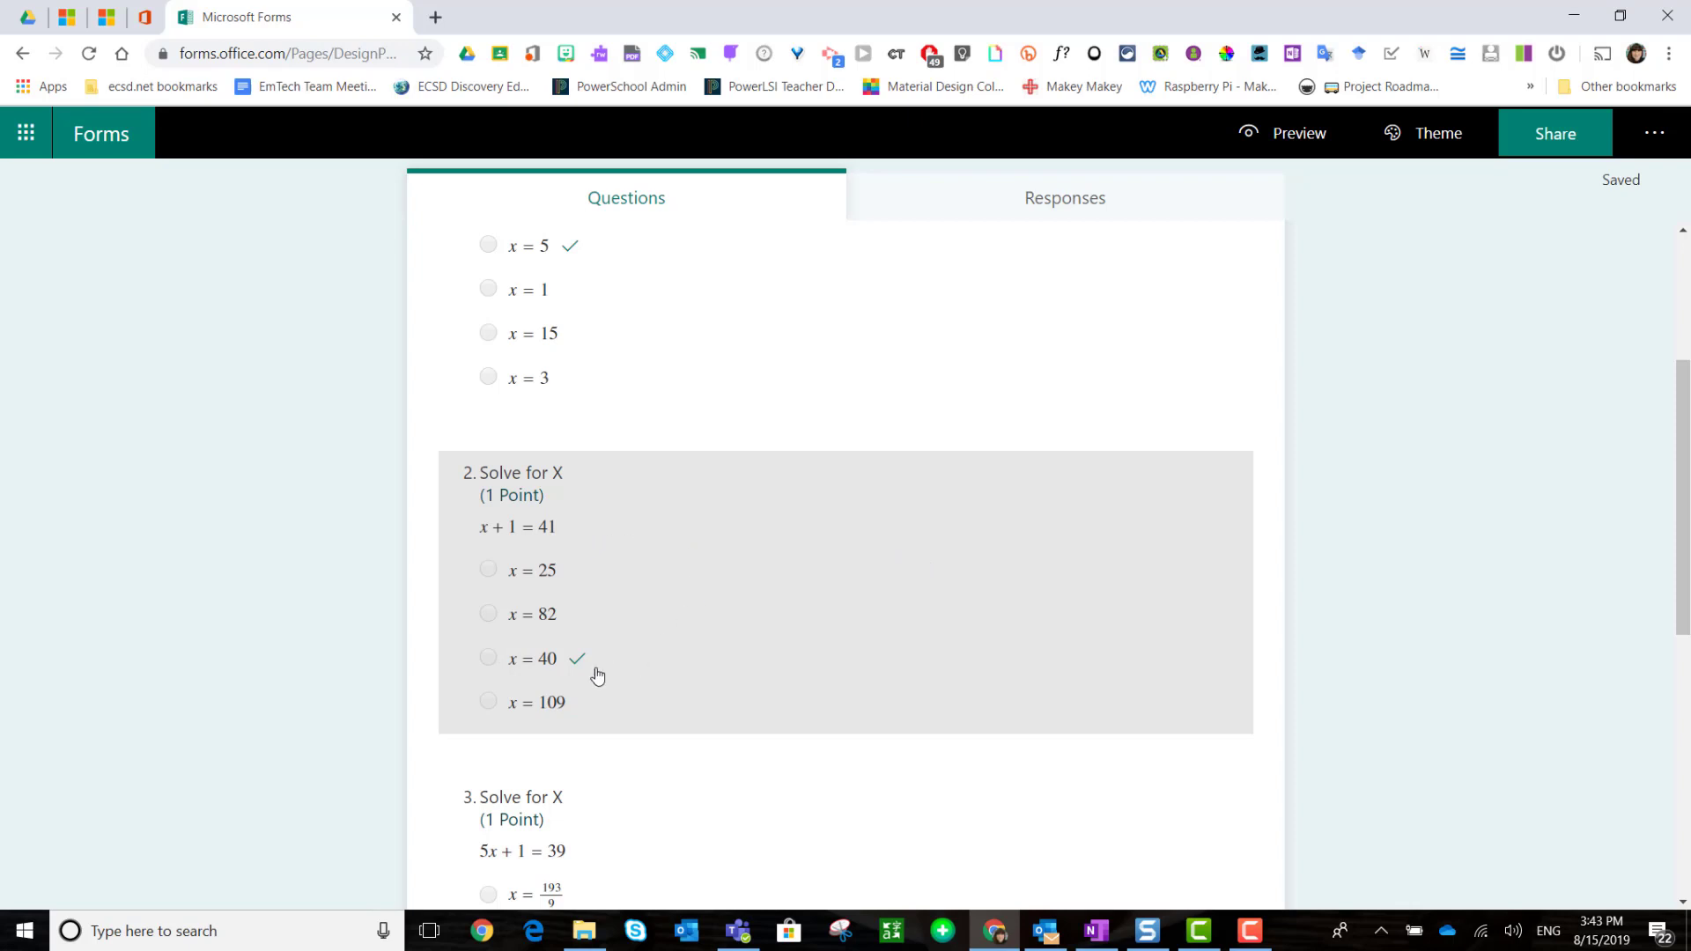
mouse_move(695, 630)
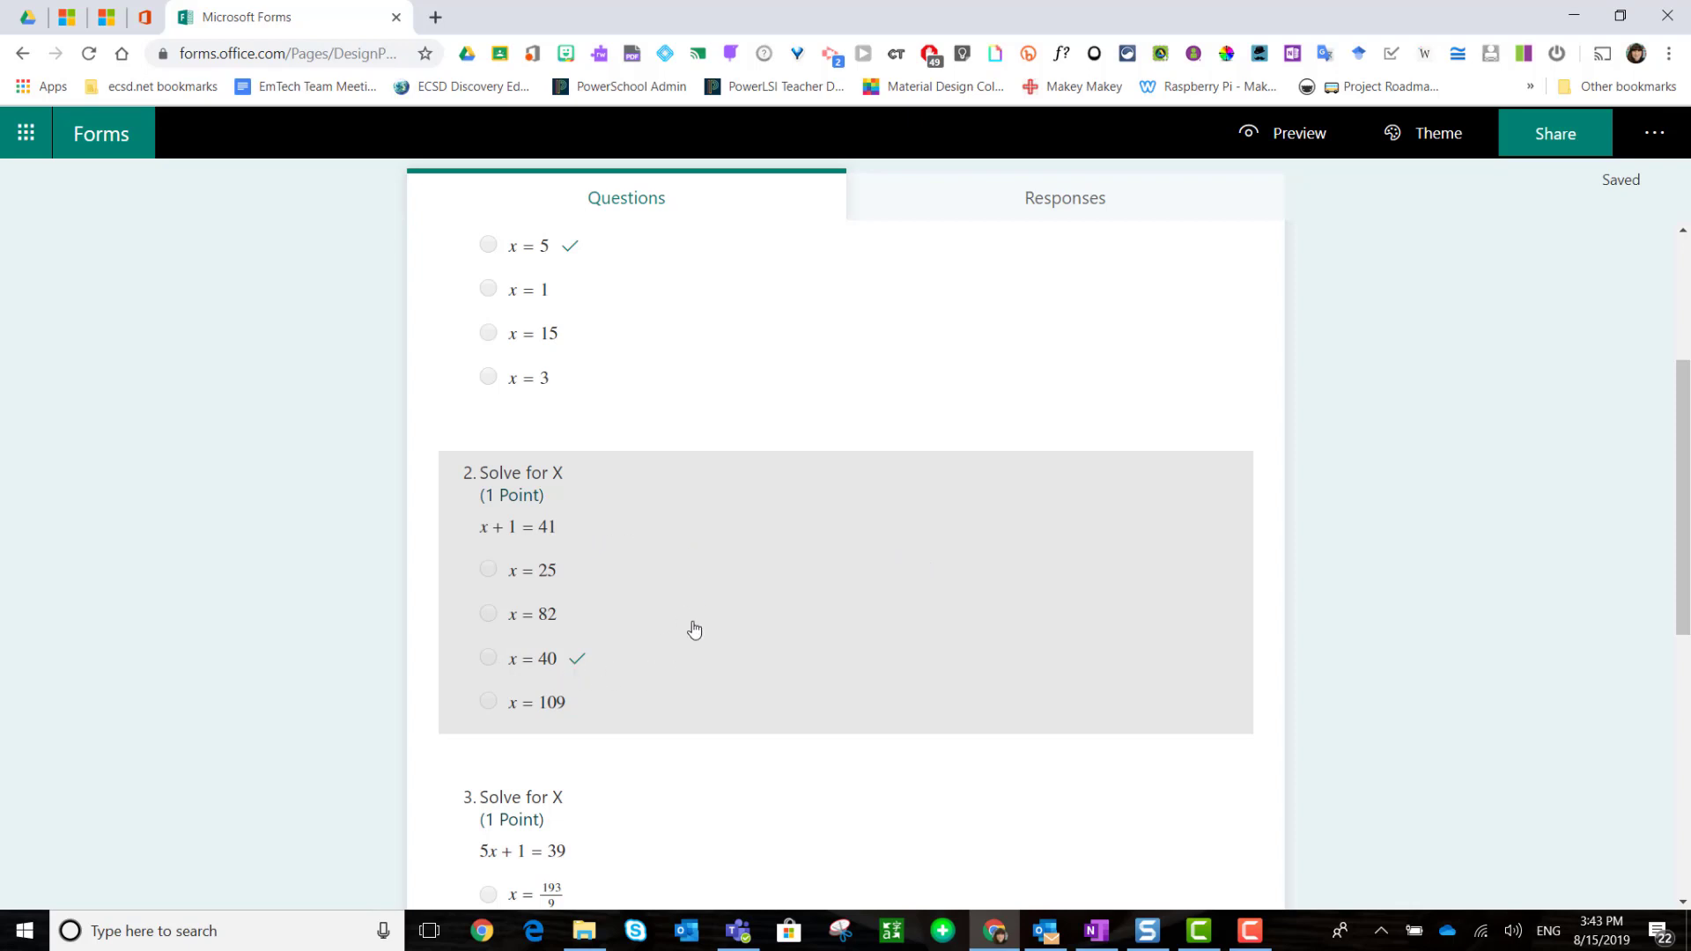
mouse_move(599, 712)
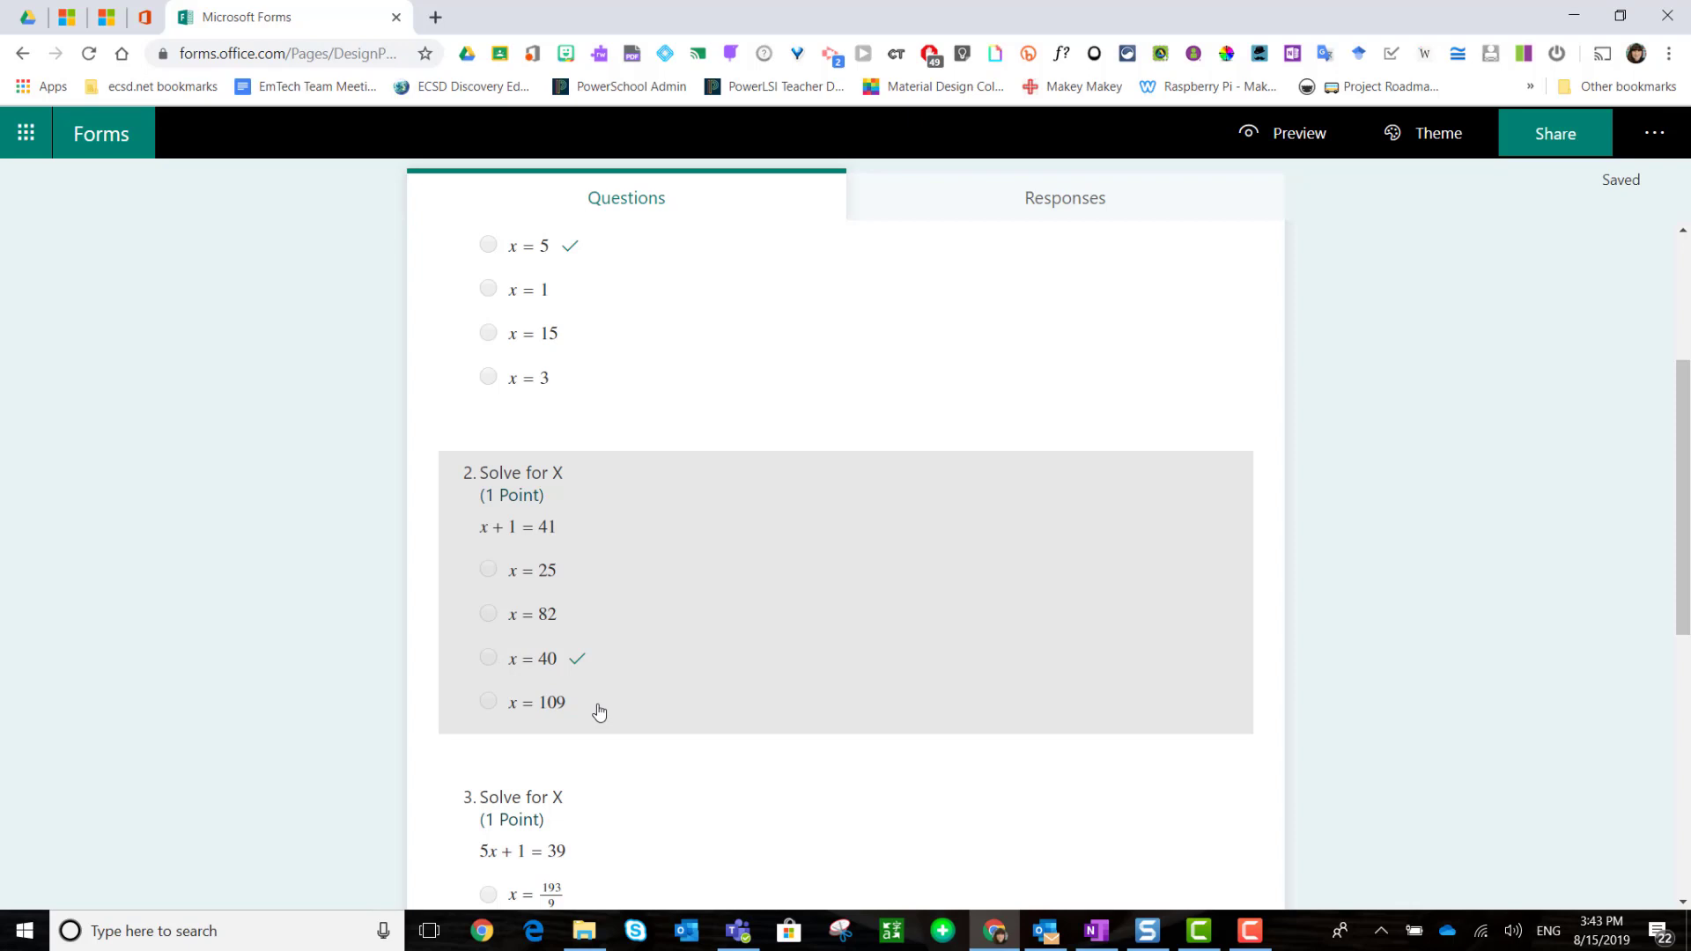
mouse_move(654, 660)
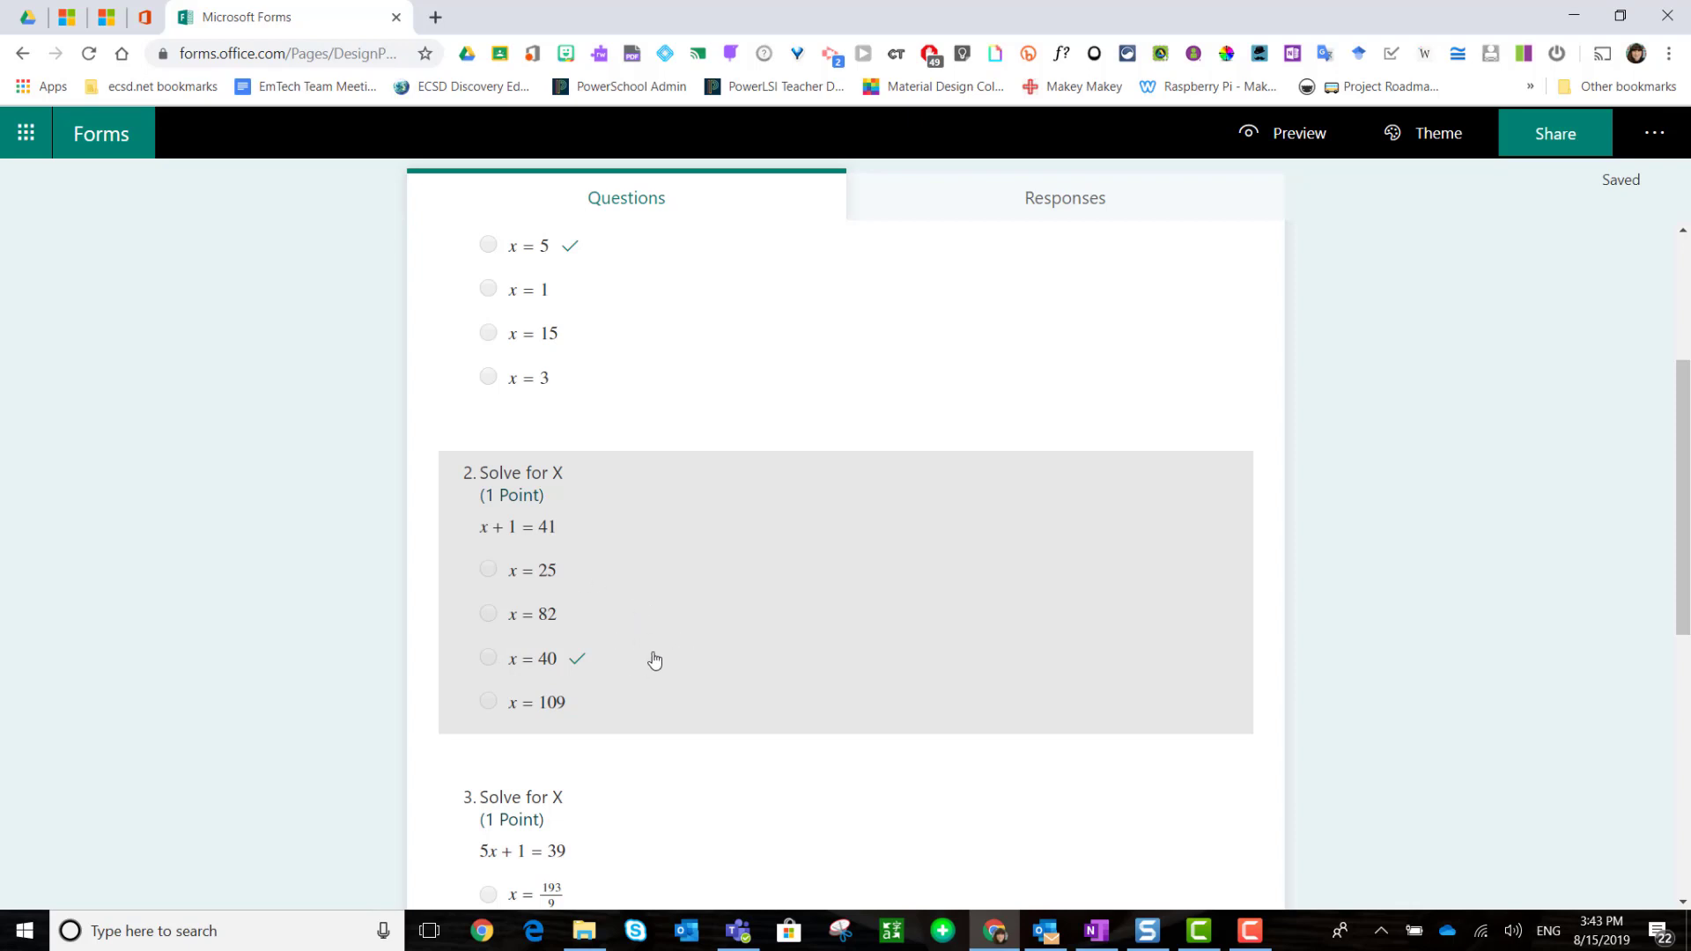
mouse_move(843, 624)
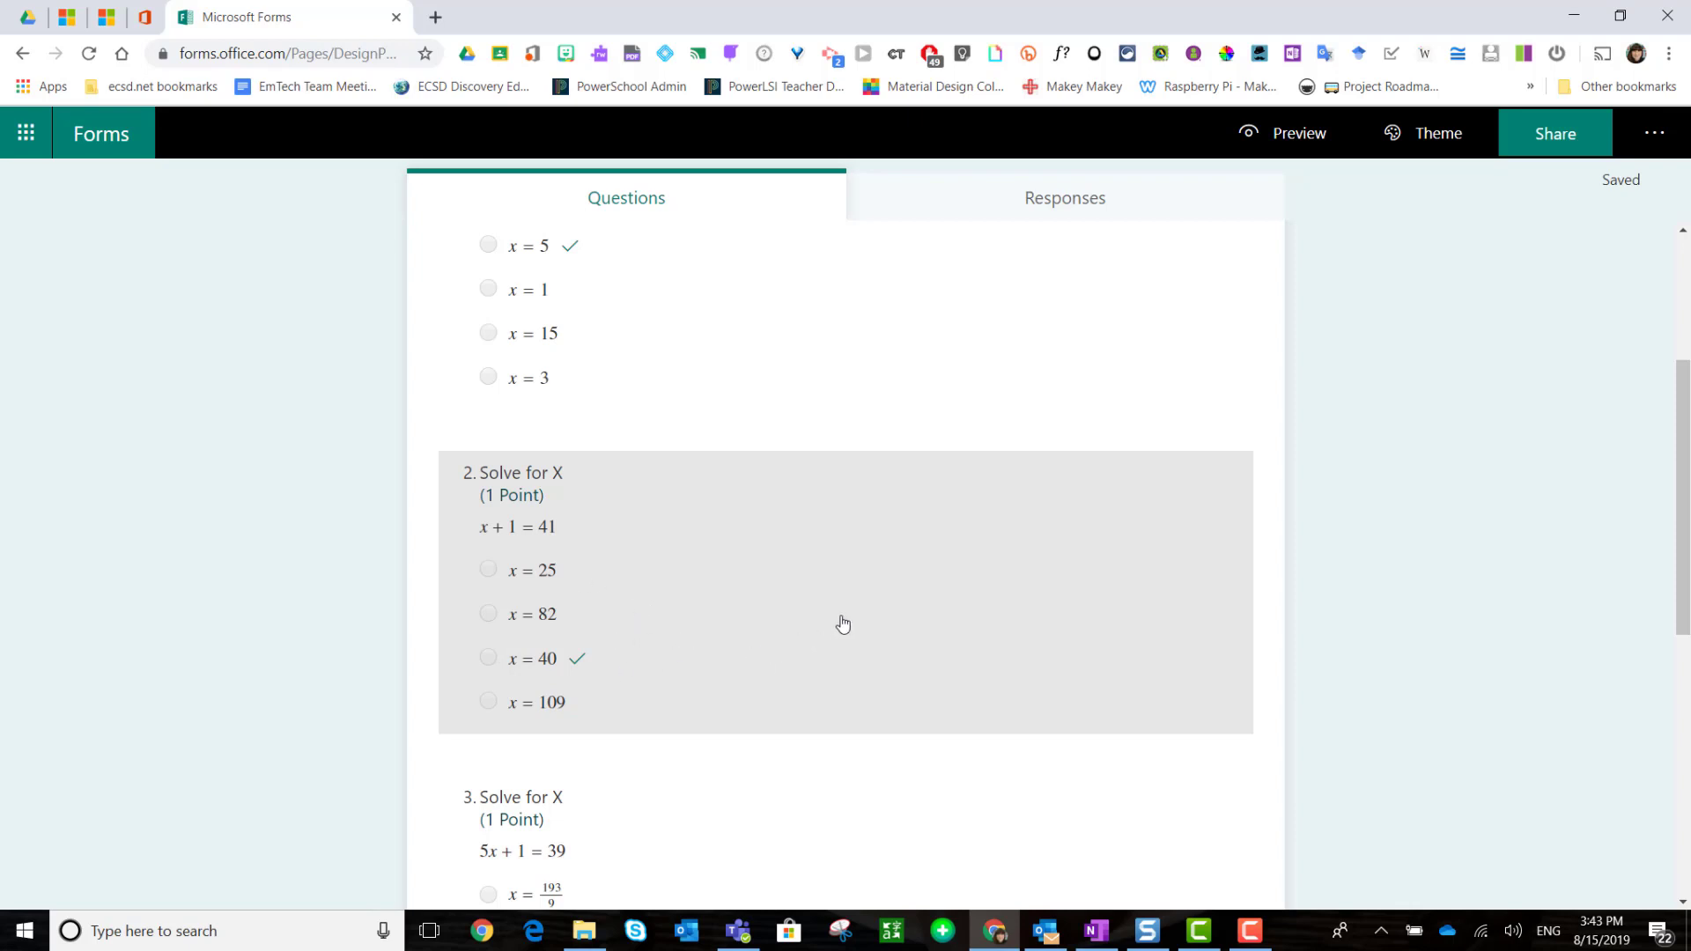